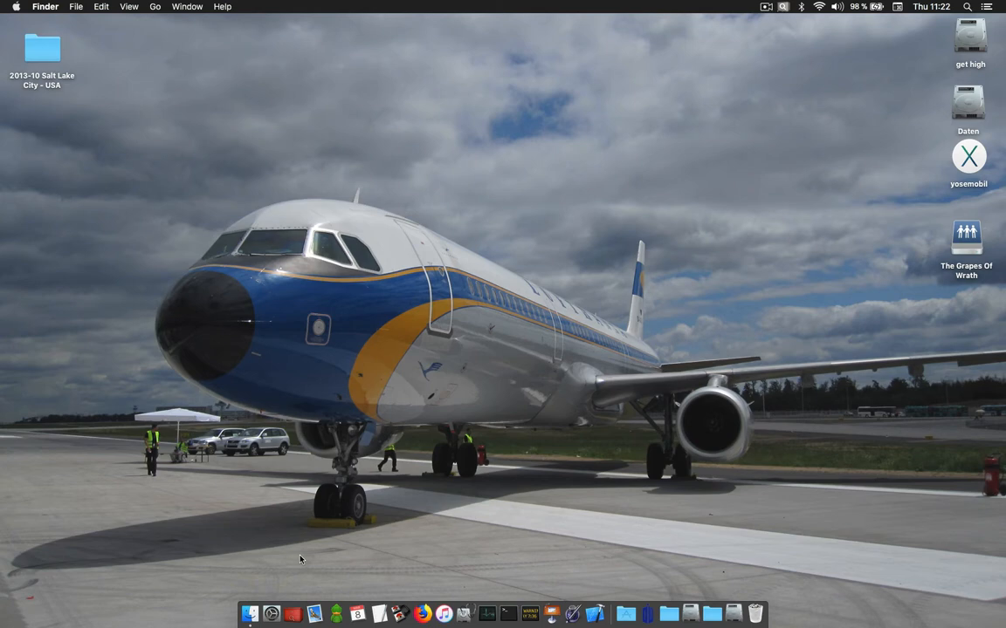
pyautogui.moveTo(272, 614)
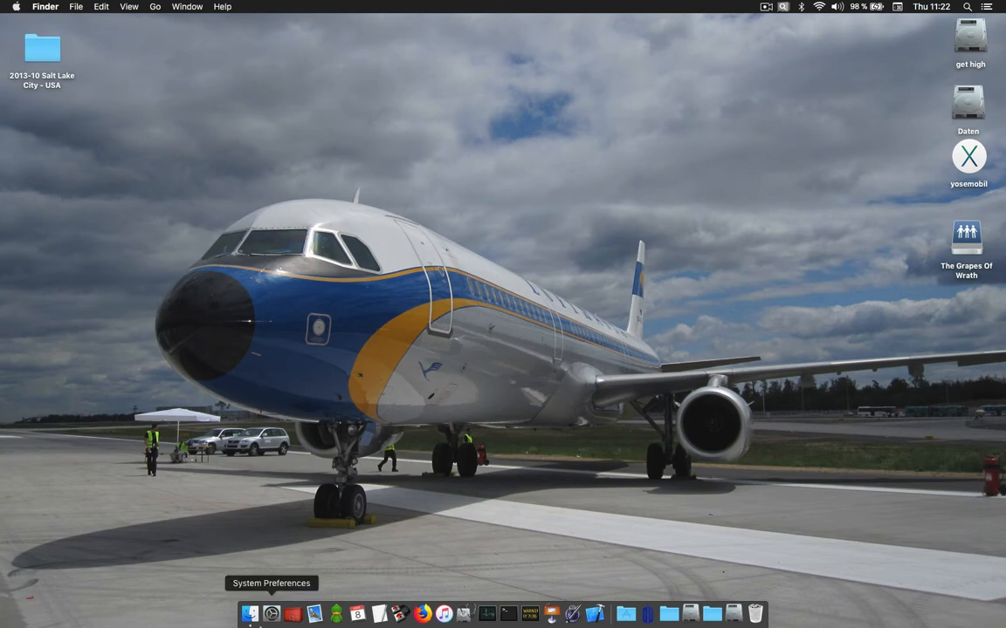
# - Launch NeoFinder from the Dock to bring up its catalog library window
pyautogui.click(293, 614)
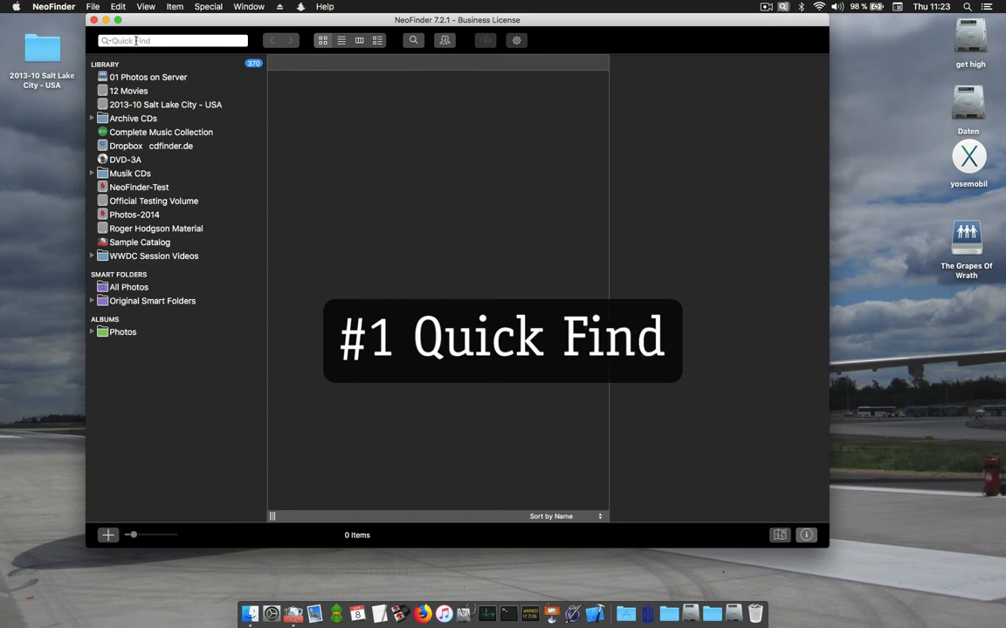
pyautogui.moveTo(172, 40)
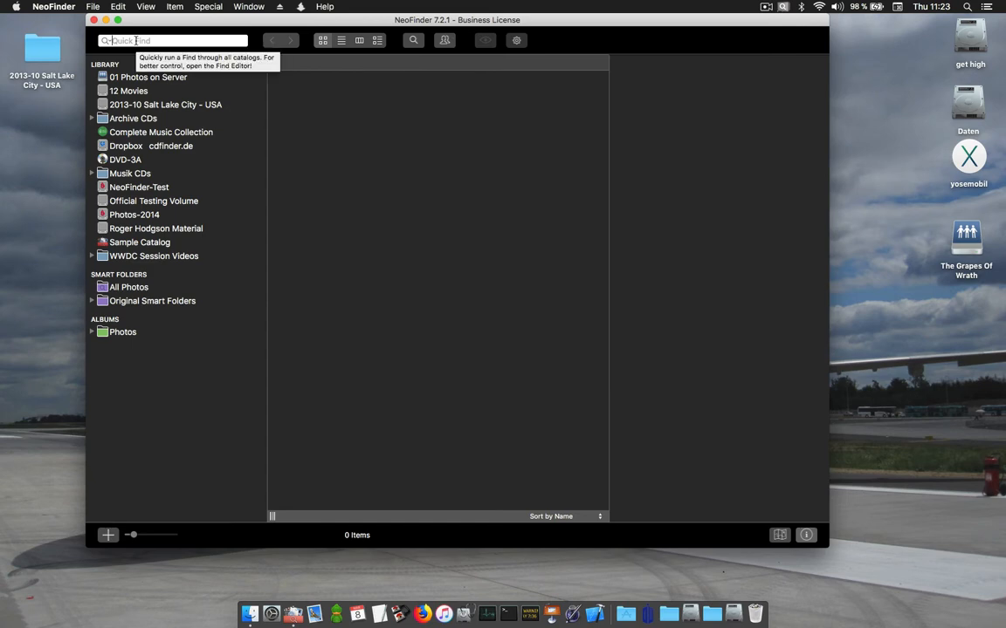
# - Quick Find 'kate bush' across all catalogs (750 items), then hide NeoFinder
pyautogui.write('kate')
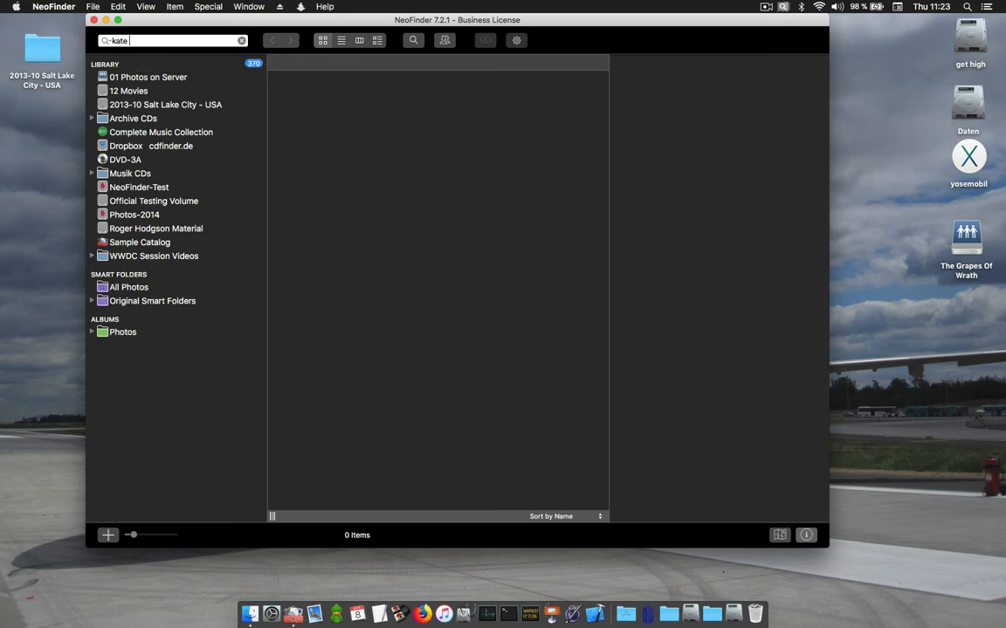
pyautogui.press('Return')
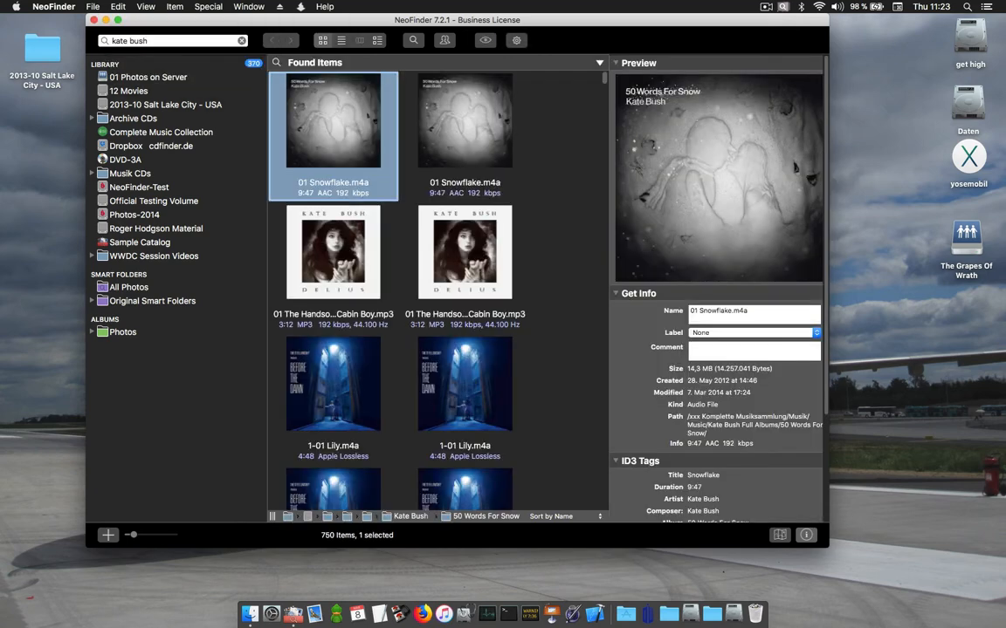
pyautogui.moveTo(174, 40)
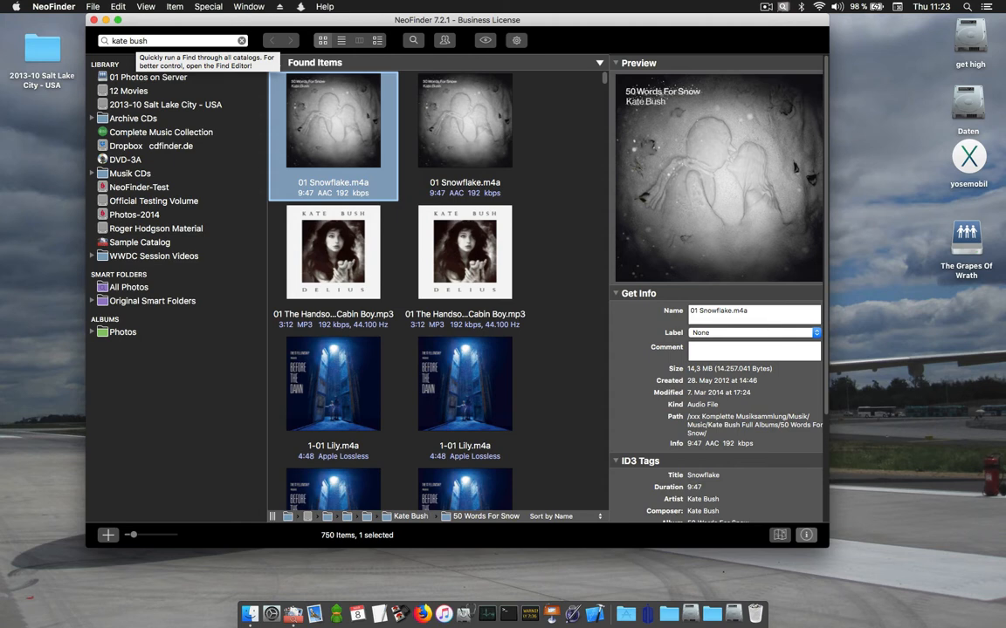
pyautogui.click(638, 62)
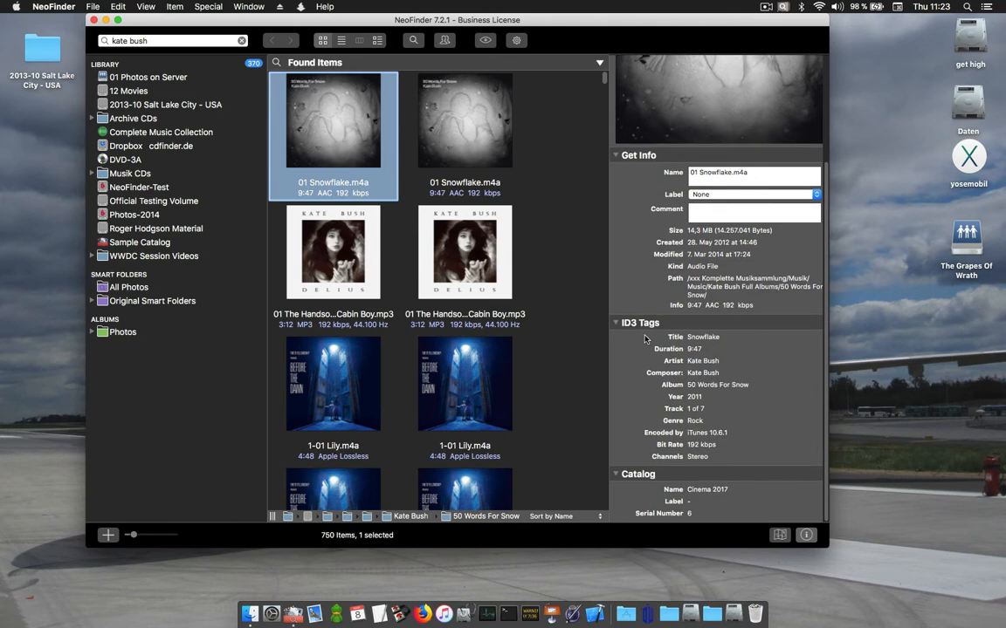
pyautogui.moveTo(107, 6)
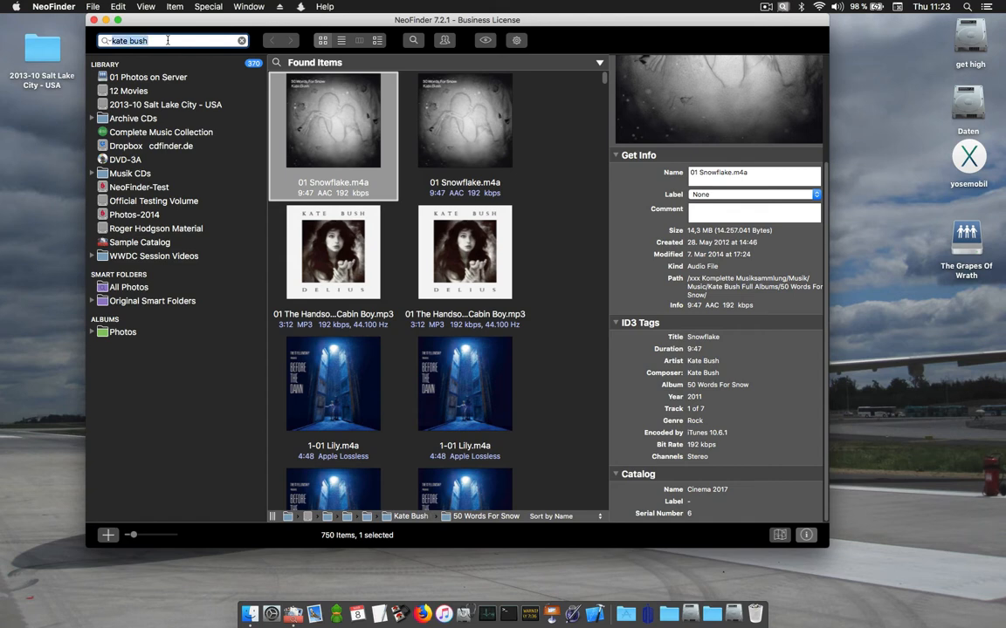
pyautogui.write('bush k')
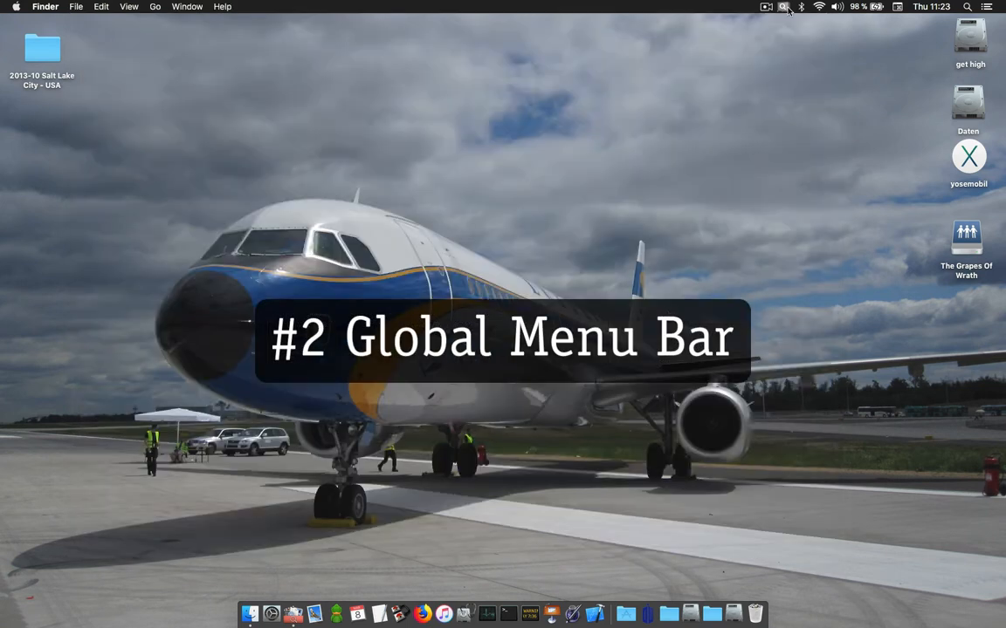
# - Search 'roger hodgson' from NeoFinder's menu bar search, listing 3,280 items
pyautogui.click(783, 6)
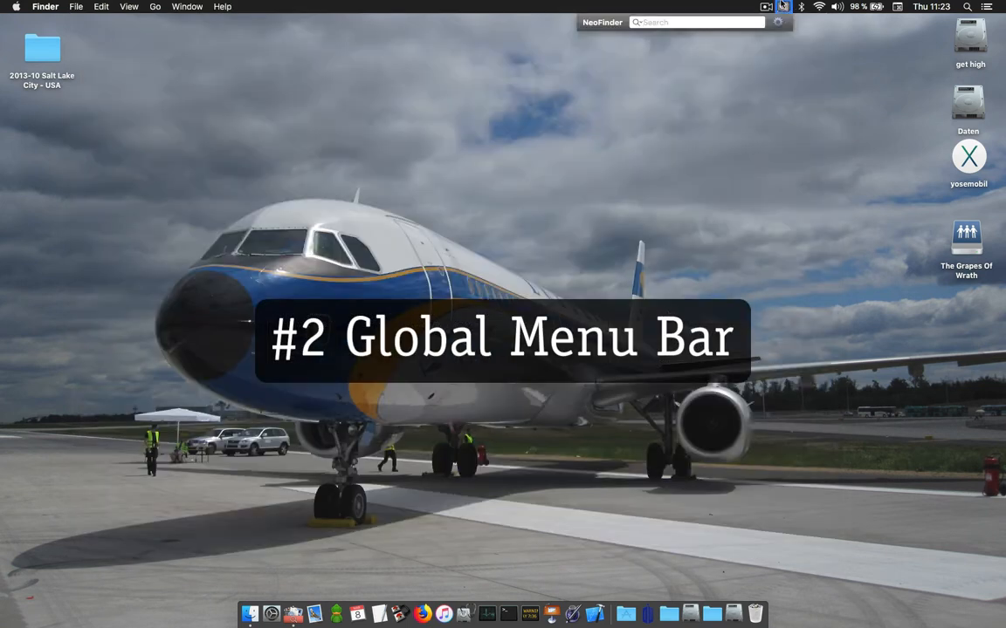
pyautogui.click(781, 6)
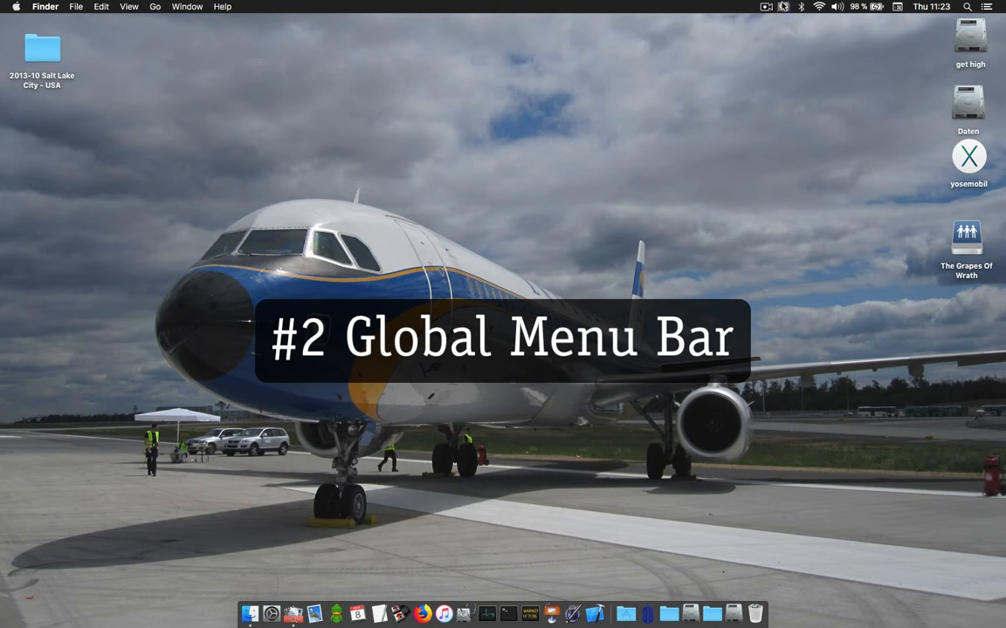
pyautogui.click(782, 6)
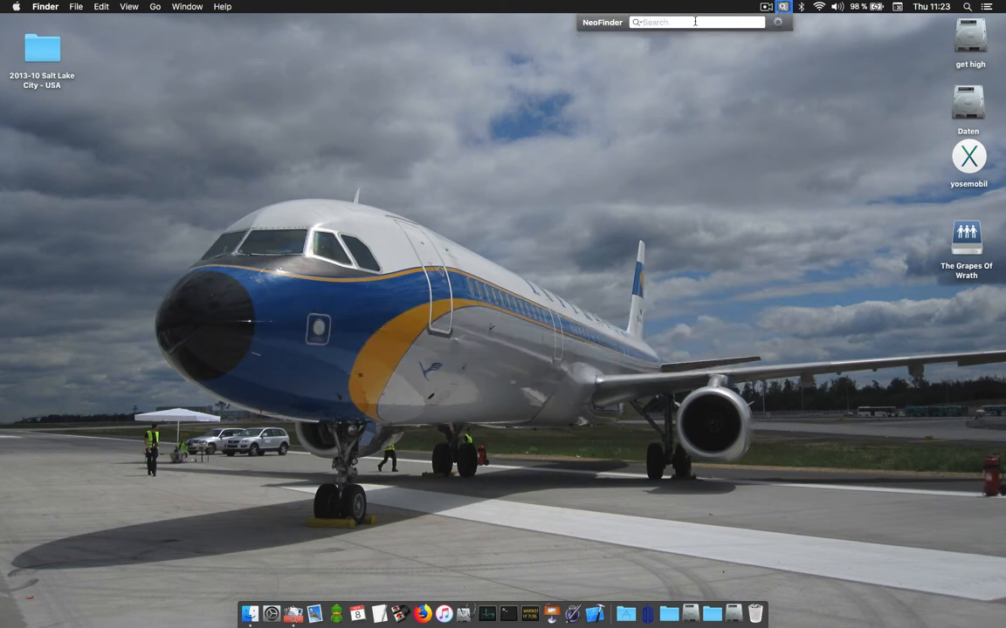
pyautogui.write('roger')
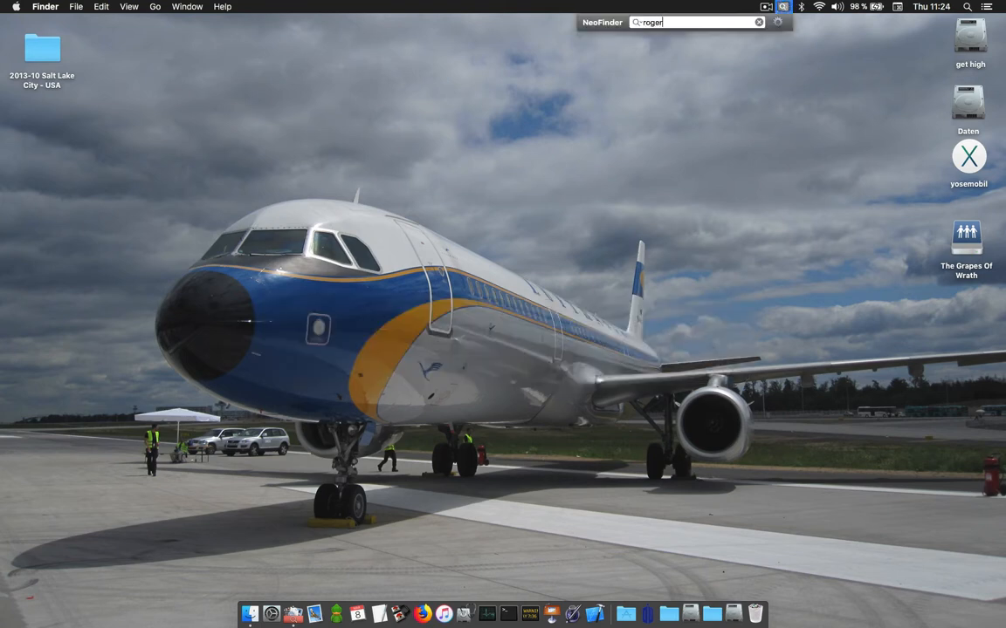
pyautogui.write('hodgson')
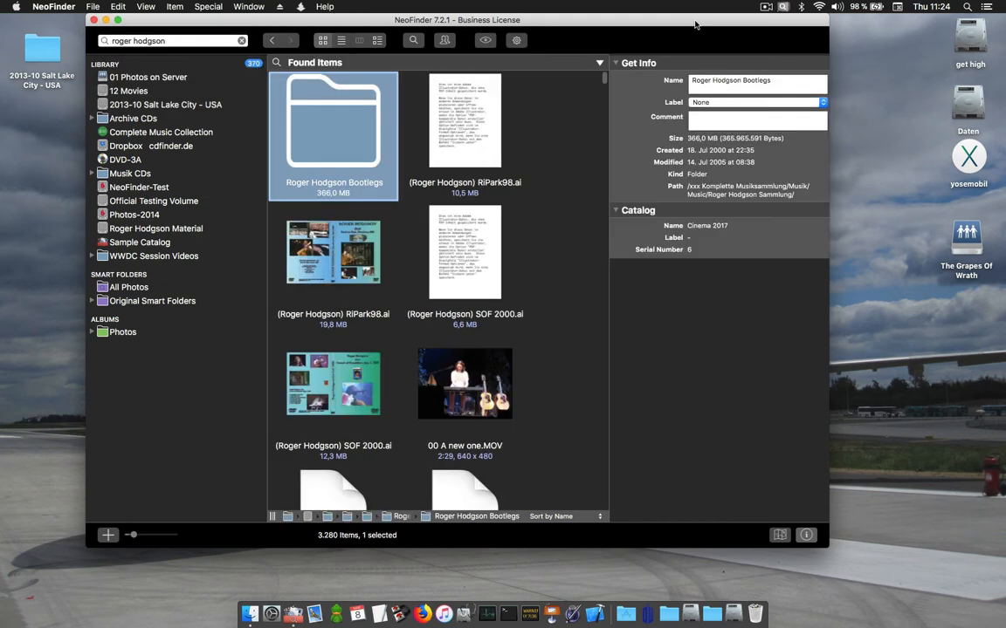
# - Scroll the Roger Hodgson found items and bring up the Find Editor
pyautogui.scroll(-3)
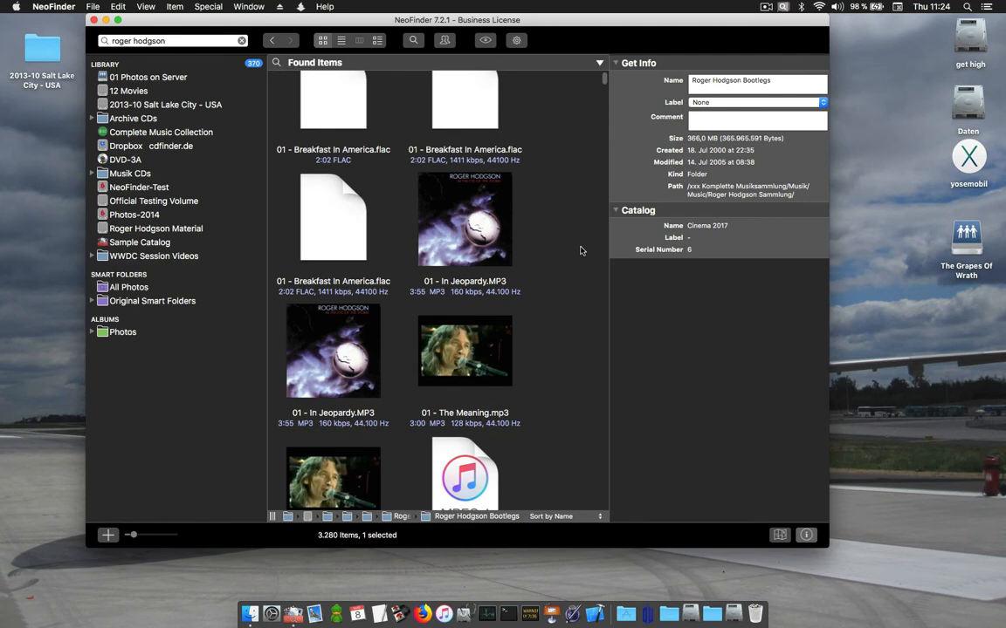
pyautogui.moveTo(557, 184)
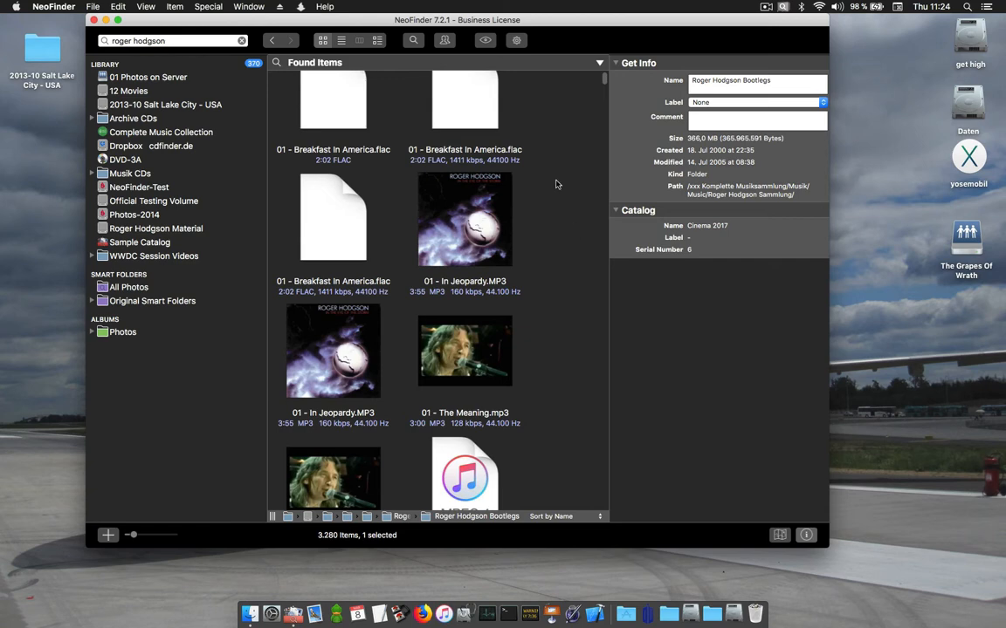
pyautogui.click(413, 40)
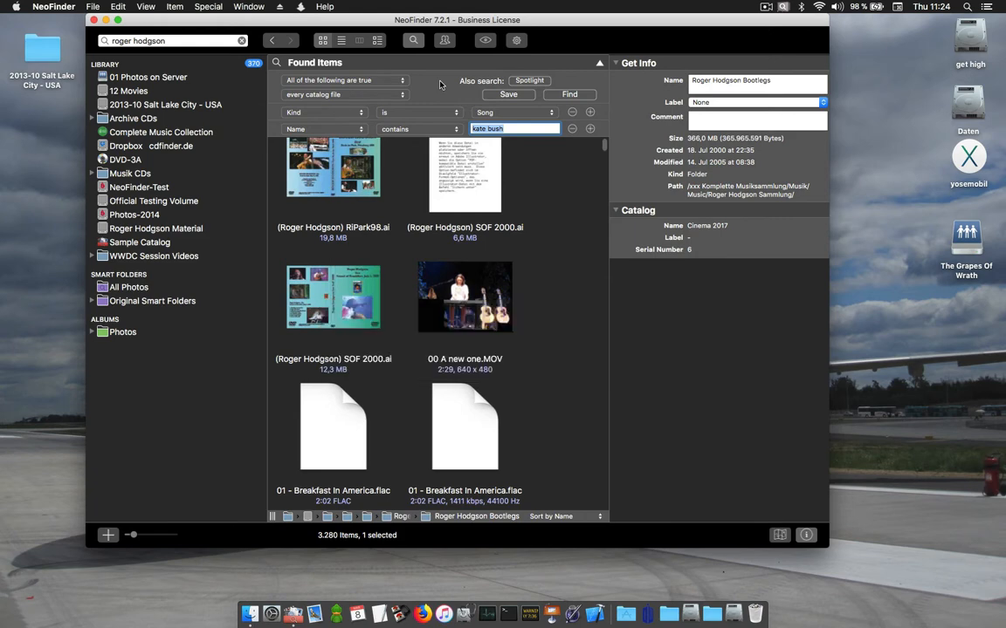
pyautogui.moveTo(430, 89)
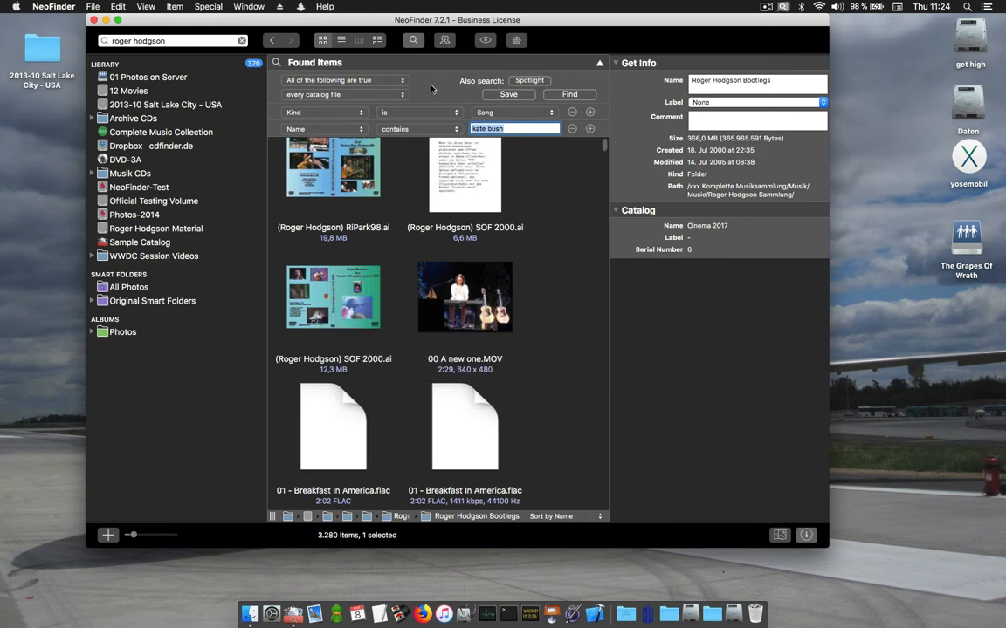
pyautogui.moveTo(322, 95)
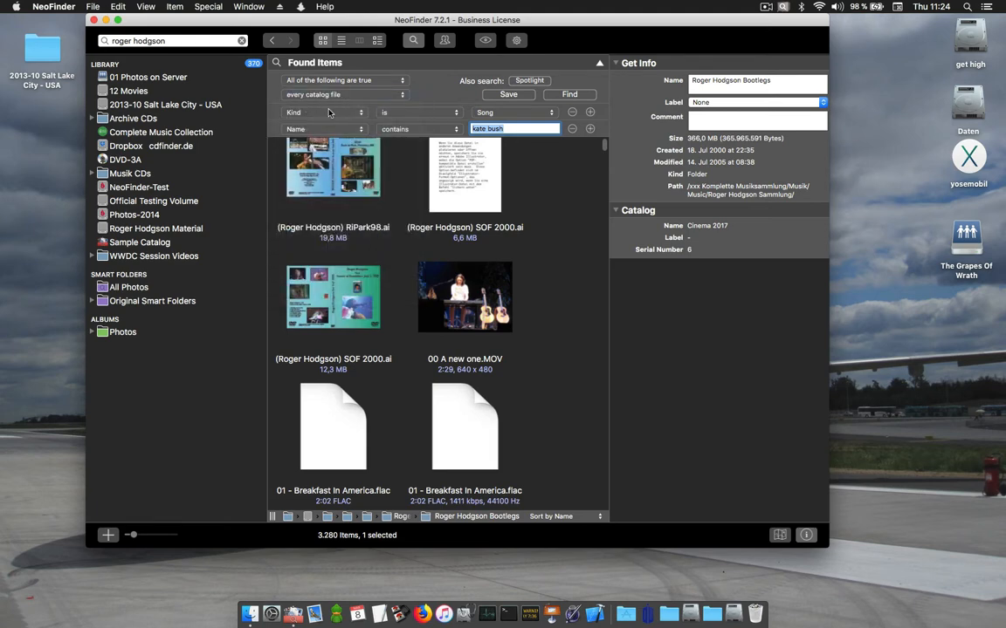
# - Make the second criterion match Keywords 'kate bush', add another keyword row, collapse the editor
pyautogui.click(323, 112)
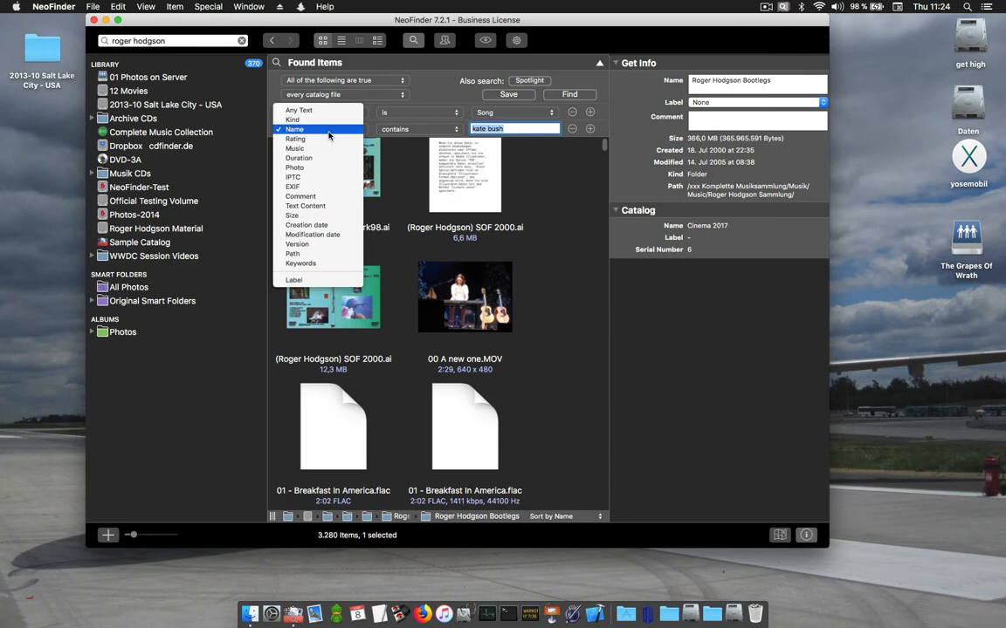
pyautogui.click(295, 129)
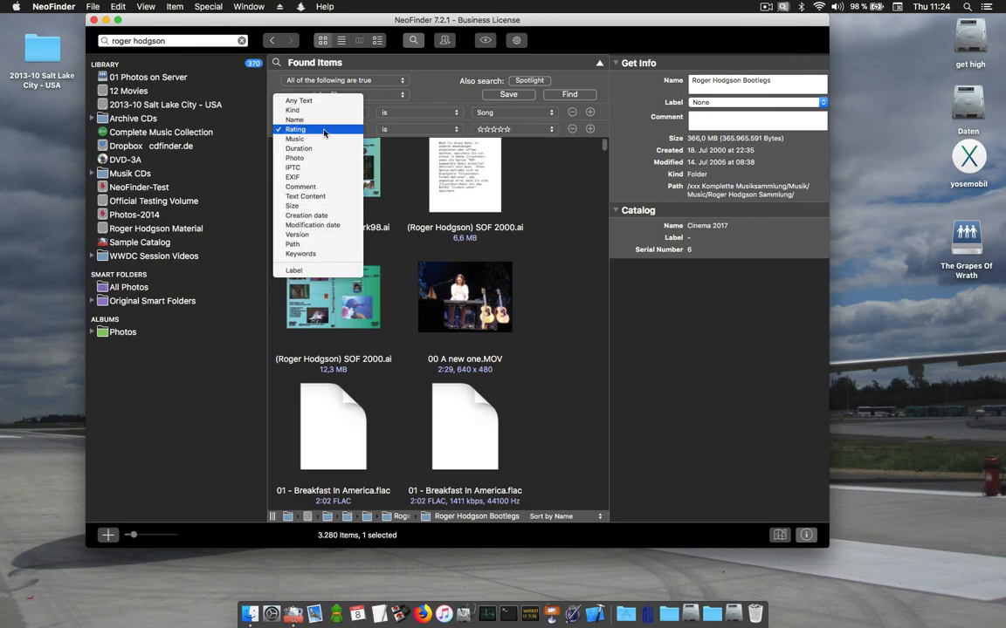
pyautogui.click(294, 139)
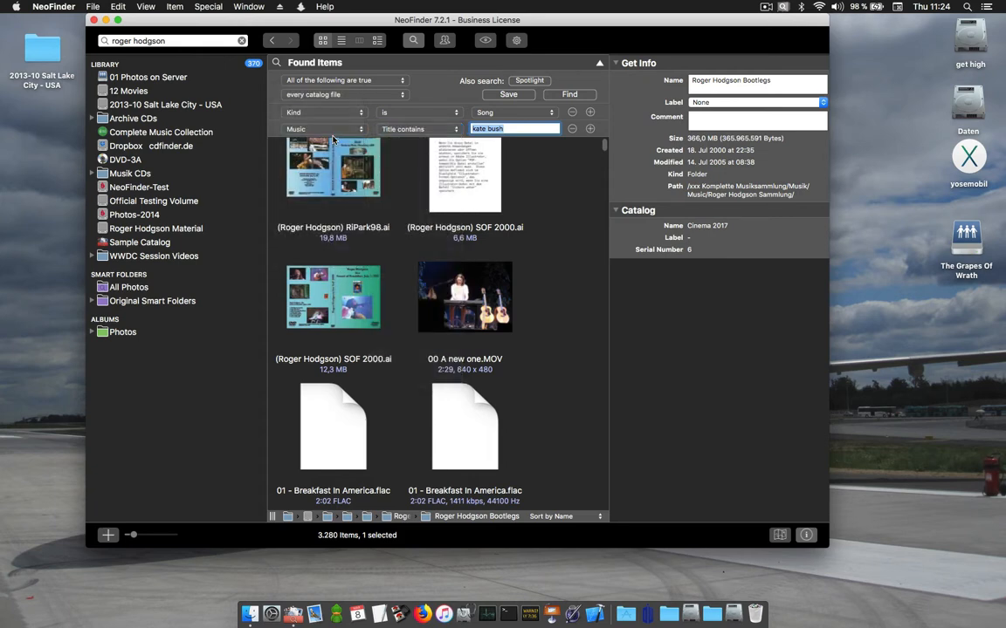
pyautogui.click(323, 129)
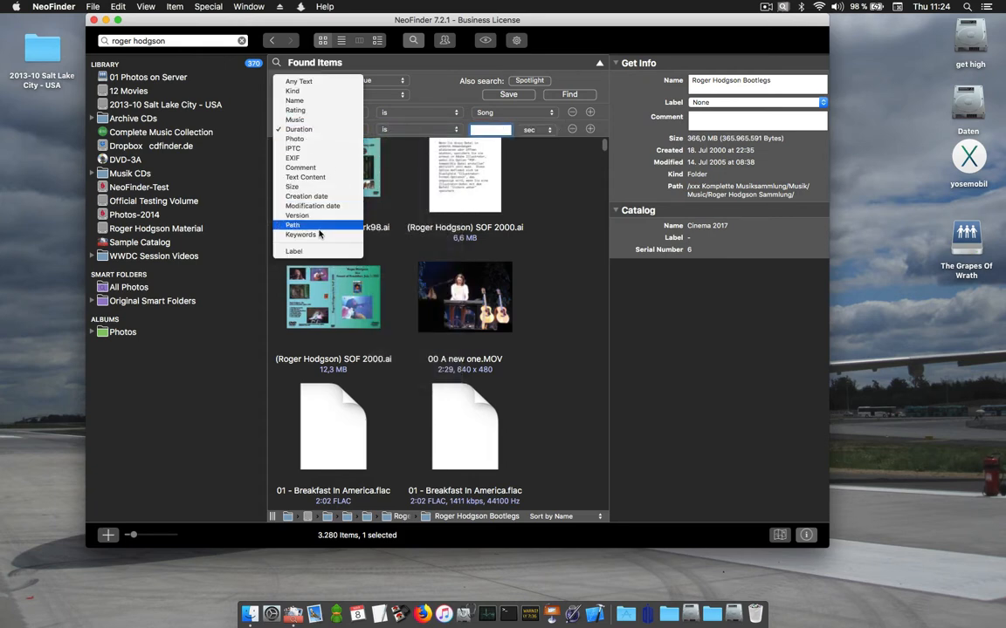
pyautogui.click(301, 235)
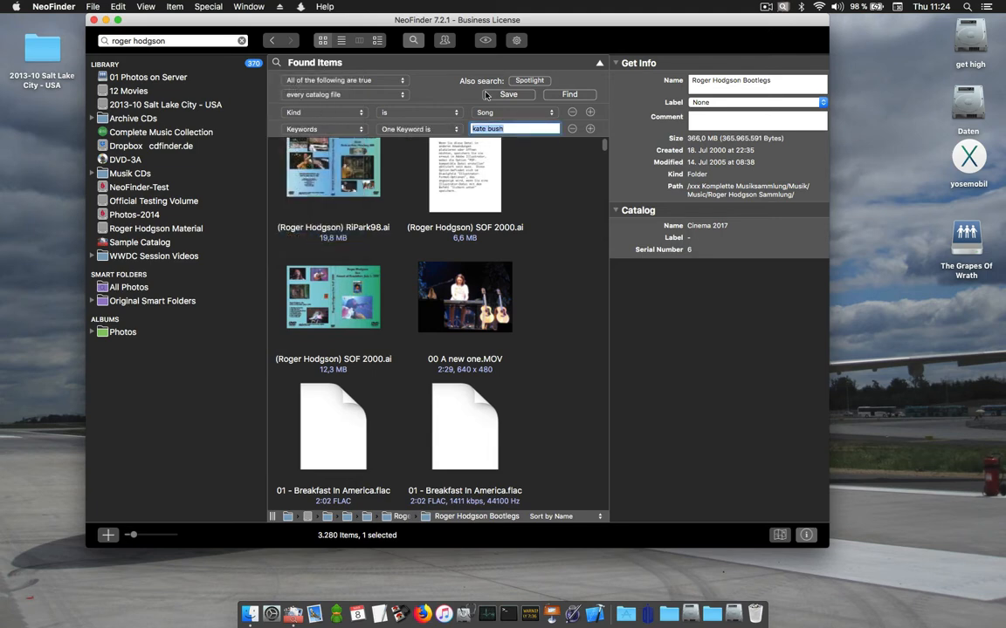
pyautogui.moveTo(509, 101)
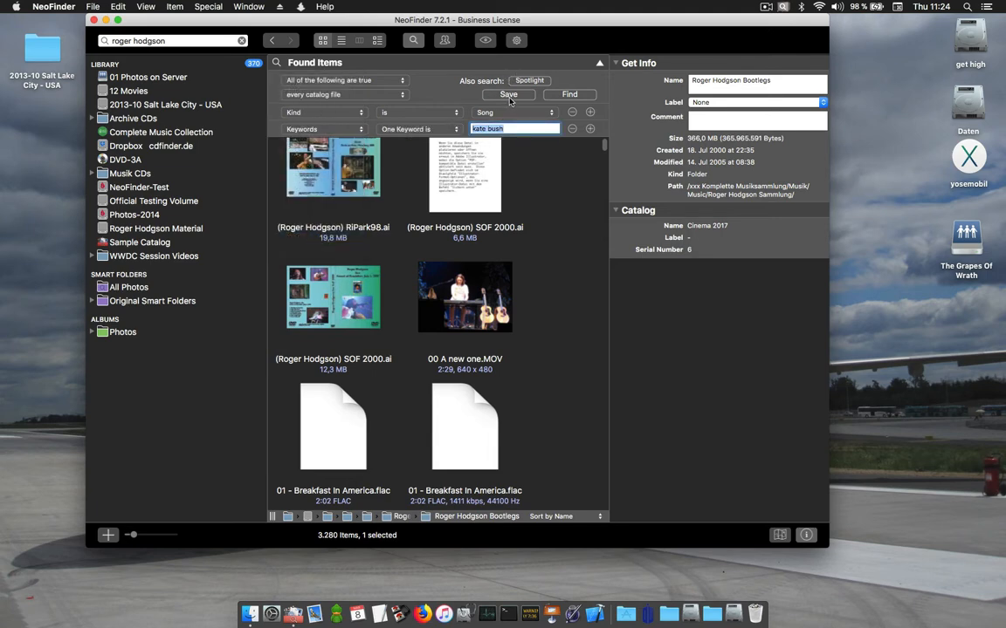
pyautogui.click(590, 129)
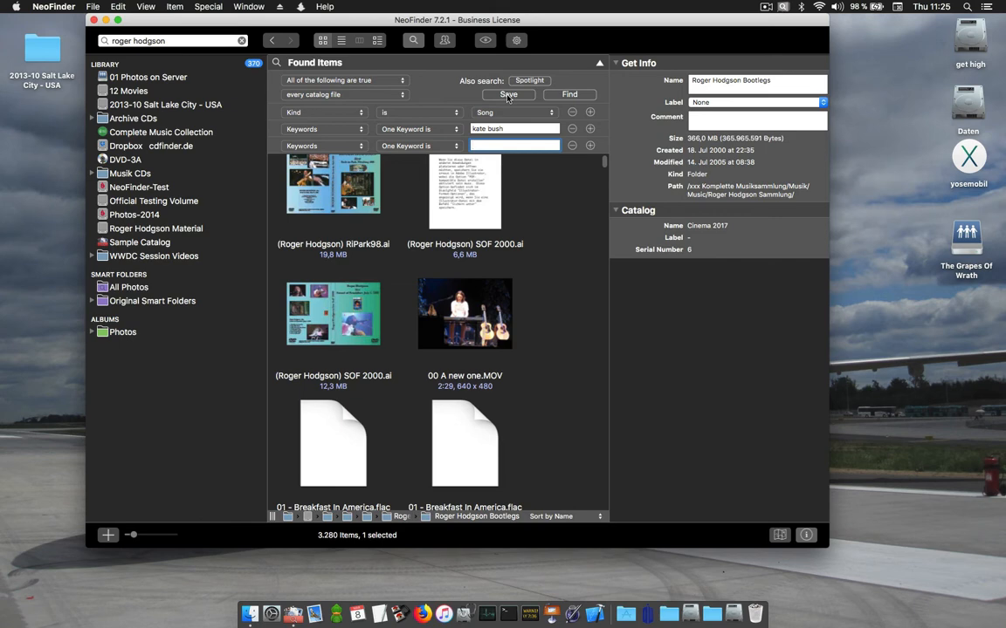
pyautogui.click(413, 40)
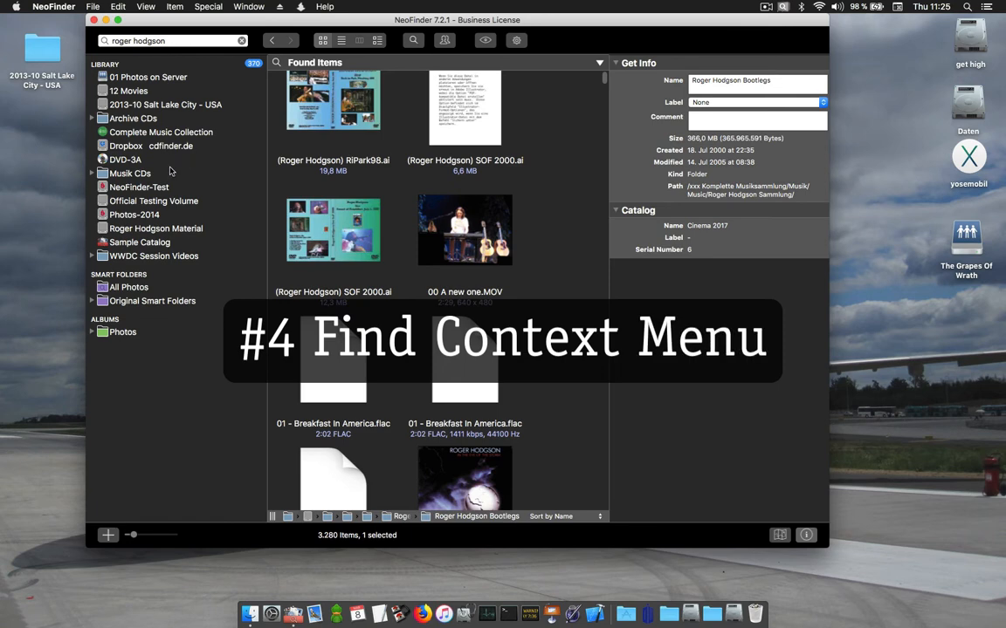
# - From IMG_4083.JPG in Sample Catalog, find photos taken on 12 August any year (131 items)
pyautogui.click(140, 242)
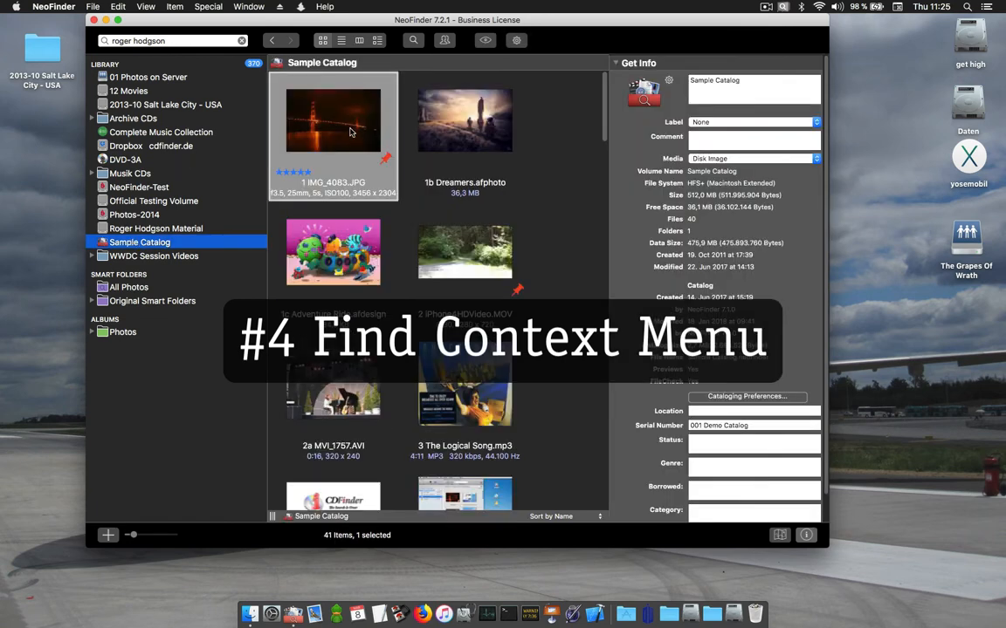
pyautogui.click(332, 120)
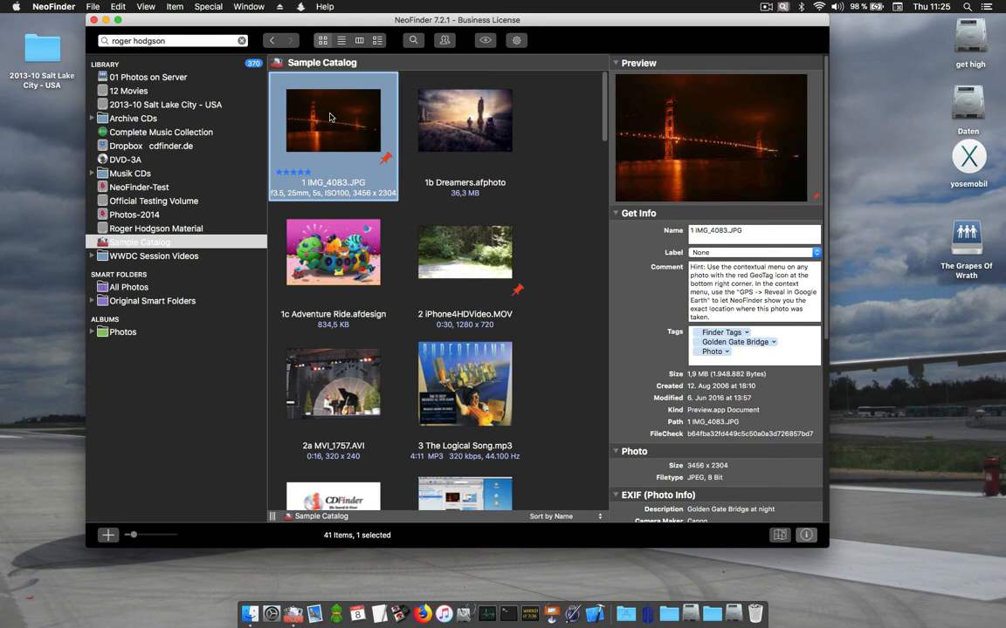
pyautogui.rightClick(332, 120)
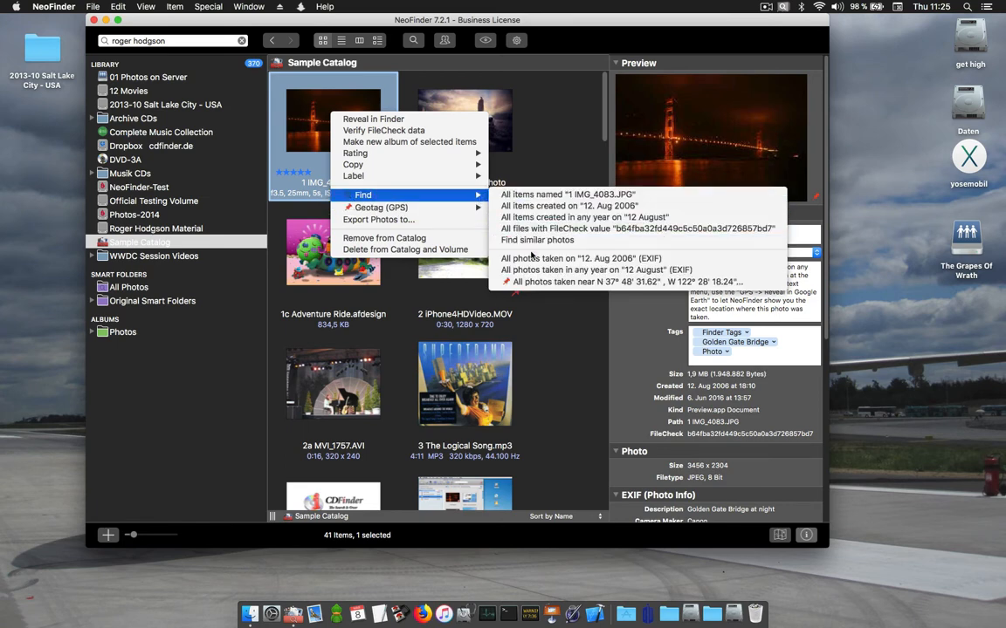
pyautogui.moveTo(581, 259)
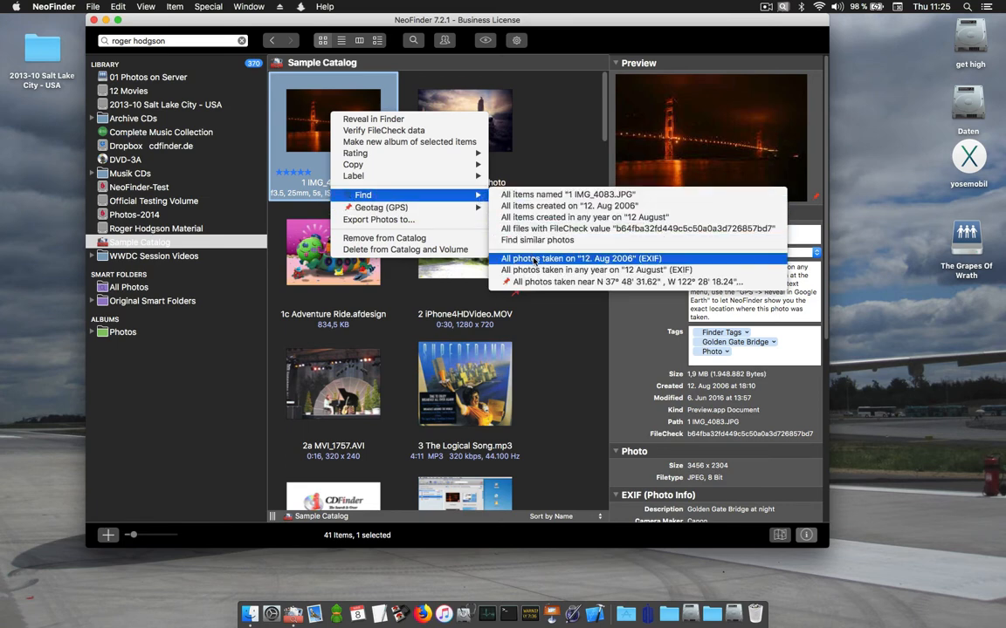
pyautogui.moveTo(597, 270)
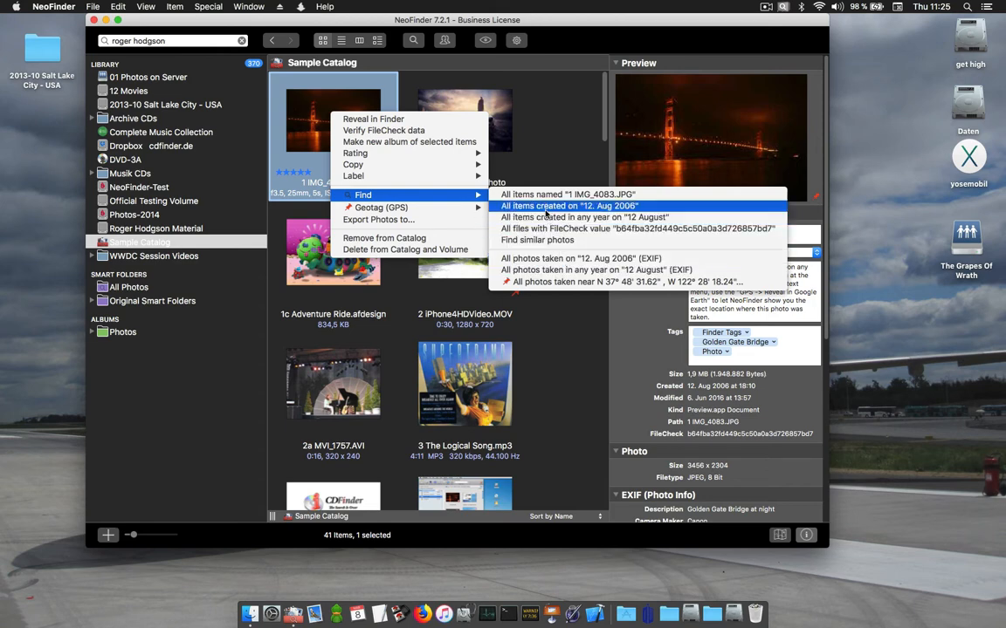
pyautogui.moveTo(597, 270)
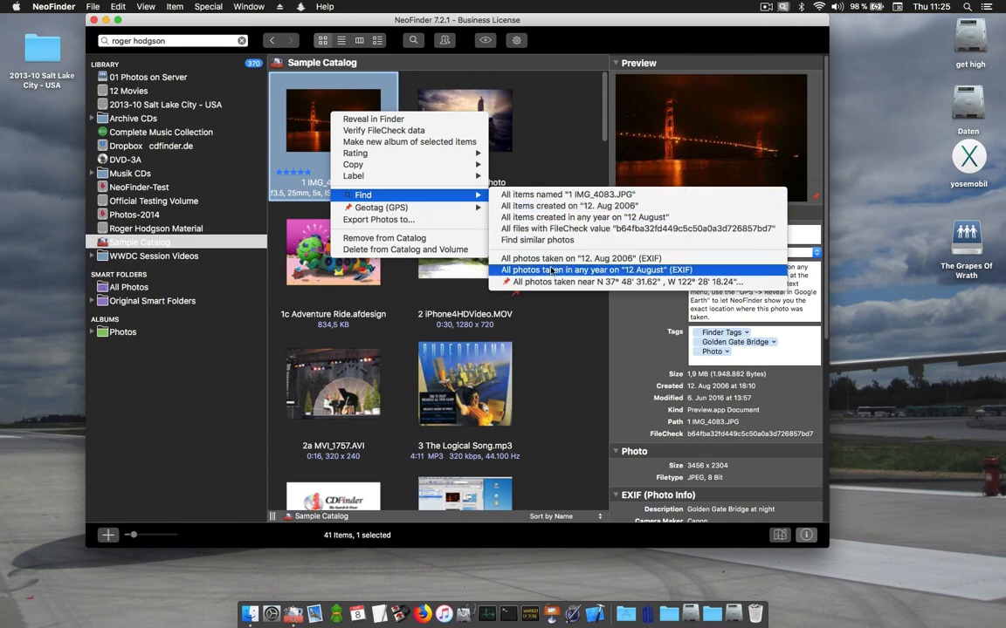
pyautogui.click(596, 270)
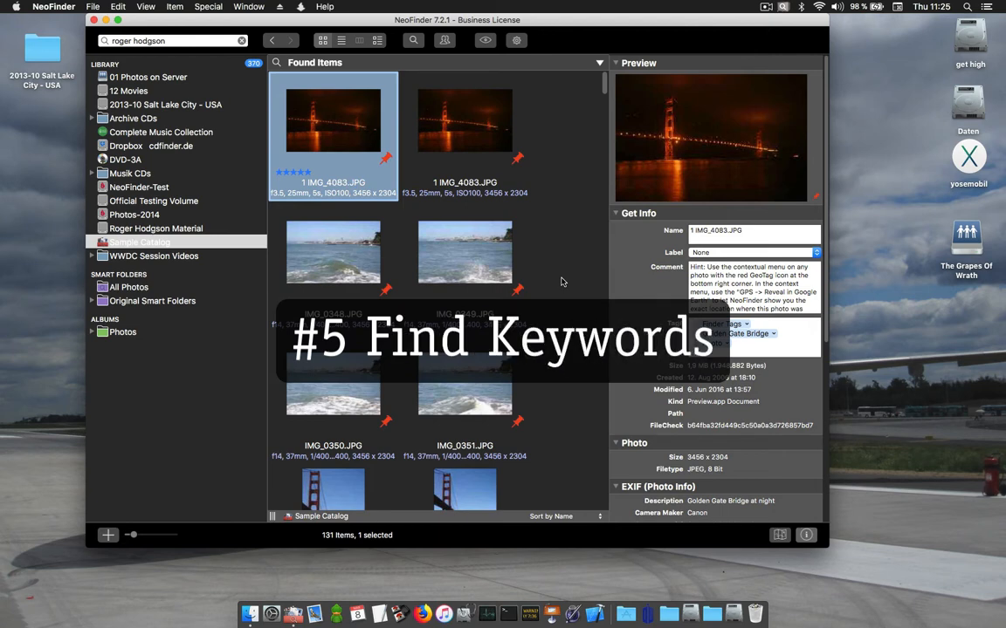
pyautogui.moveTo(319, 155)
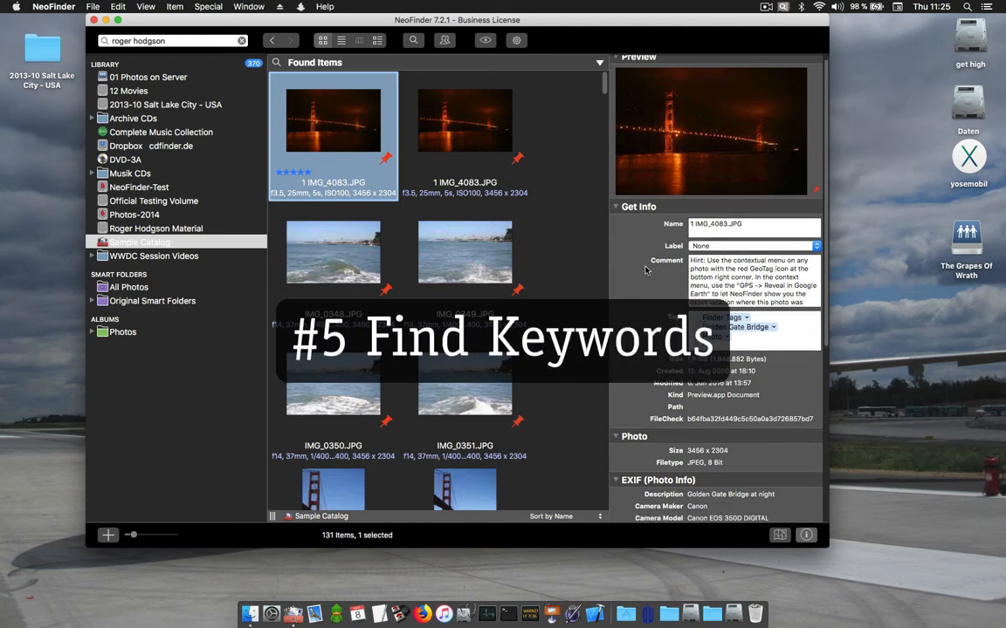
# - Find all items with keyword San Francisco from the photo's XMP/IPTC keywords (1,594 items)
pyautogui.scroll(-3)
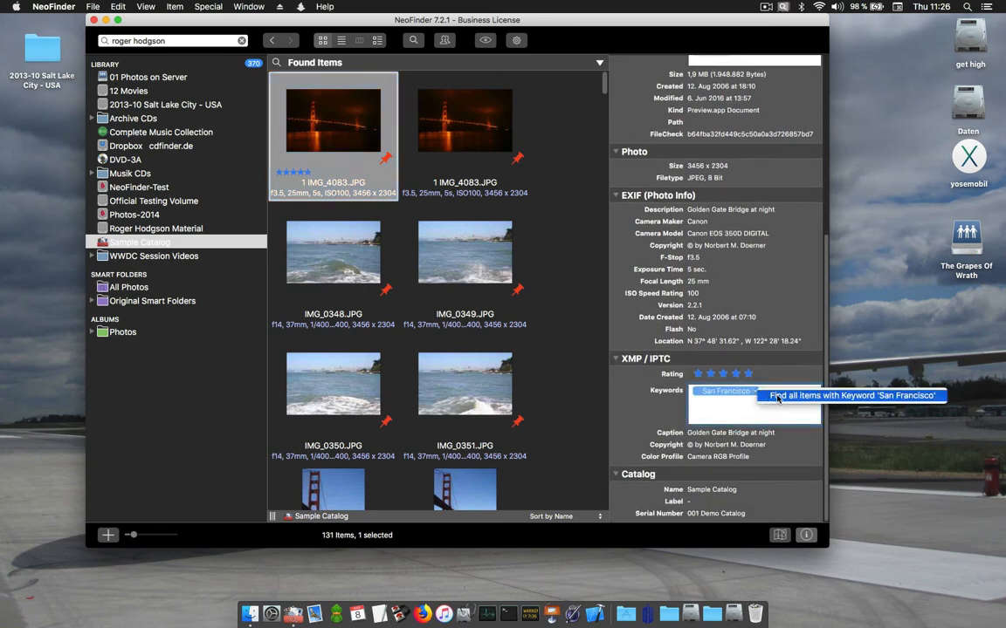
pyautogui.click(851, 396)
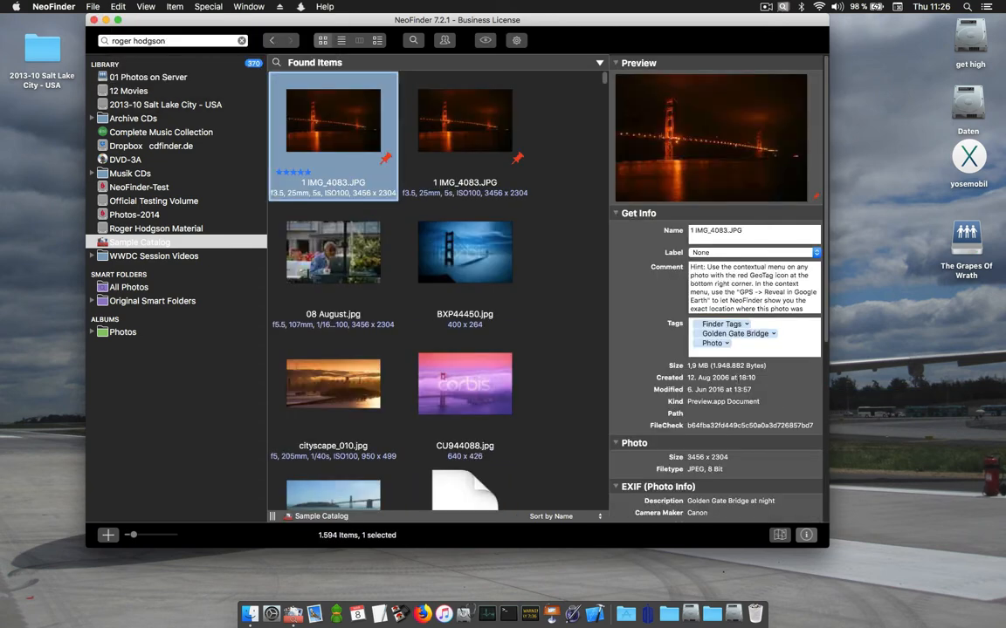
pyautogui.moveTo(440, 311)
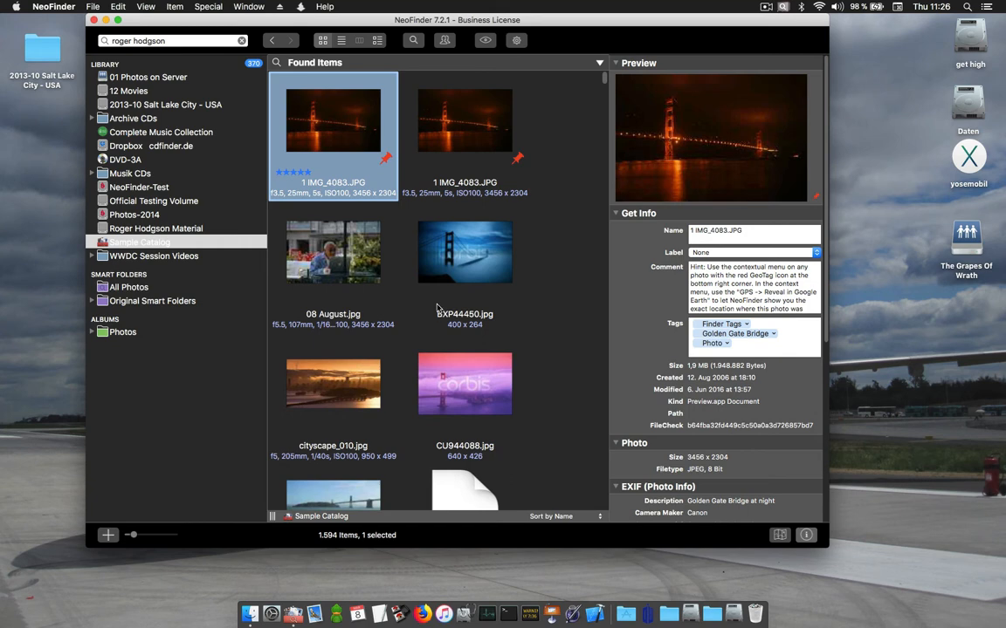
pyautogui.moveTo(183, 6)
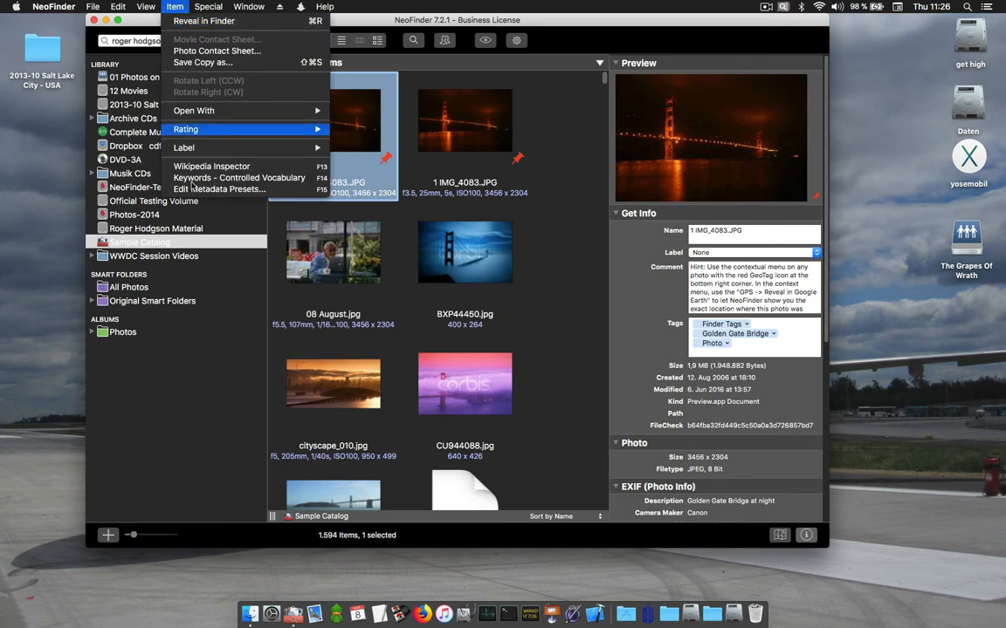
# - Filter the Controlled Vocabulary to 'hms' and find items tagged HMS Queen Elizabeth (10 photos)
pyautogui.click(238, 177)
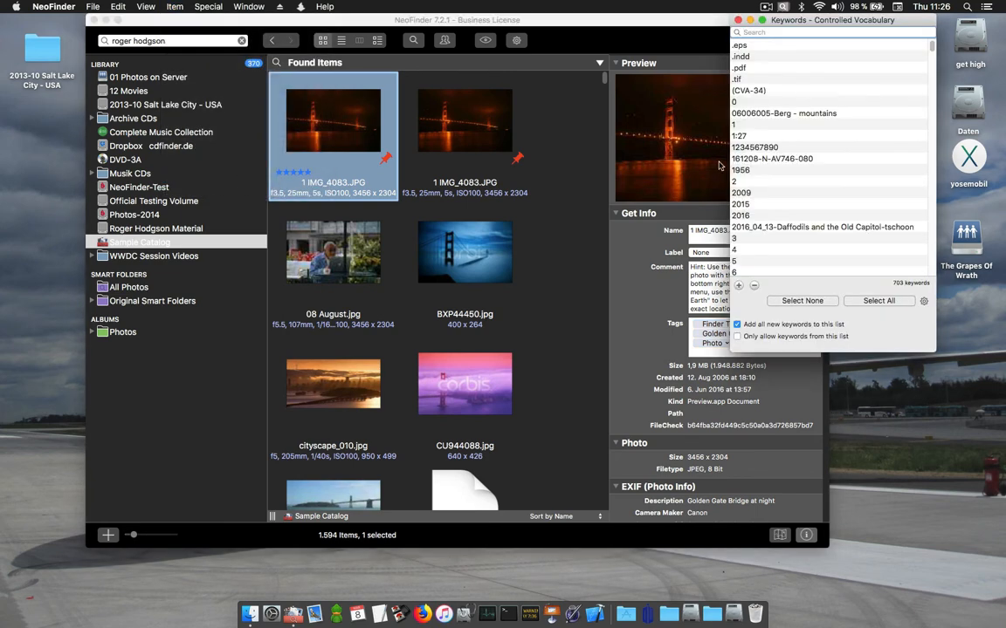
pyautogui.scroll(-3)
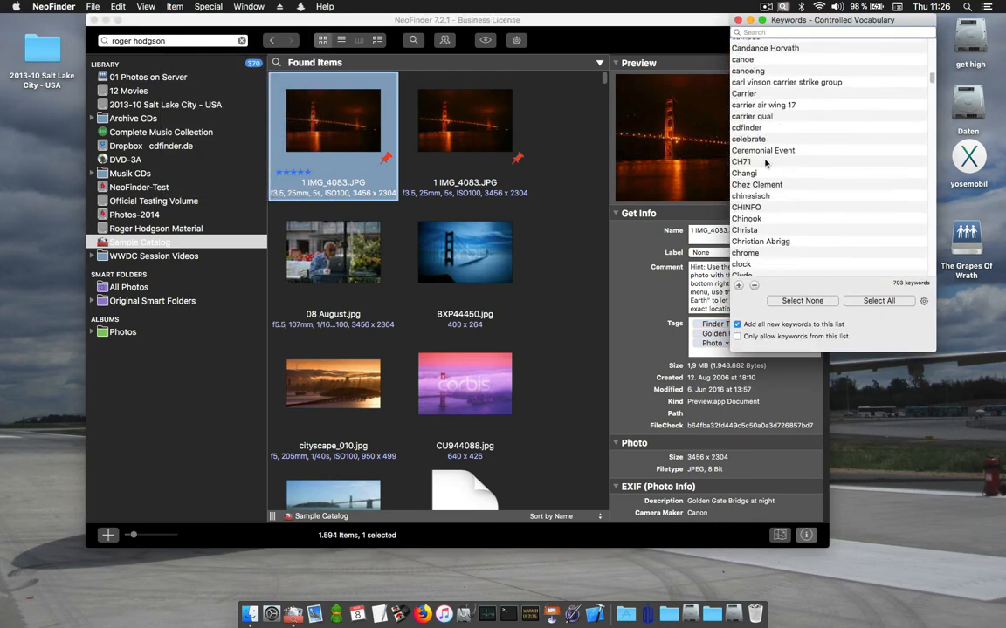
pyautogui.scroll(-3)
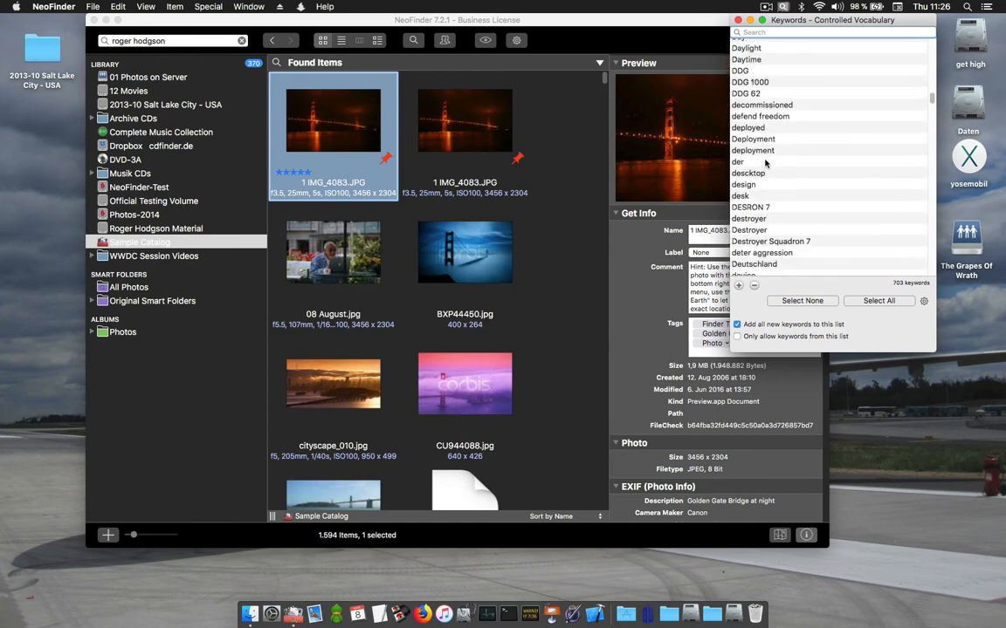
pyautogui.scroll(-3)
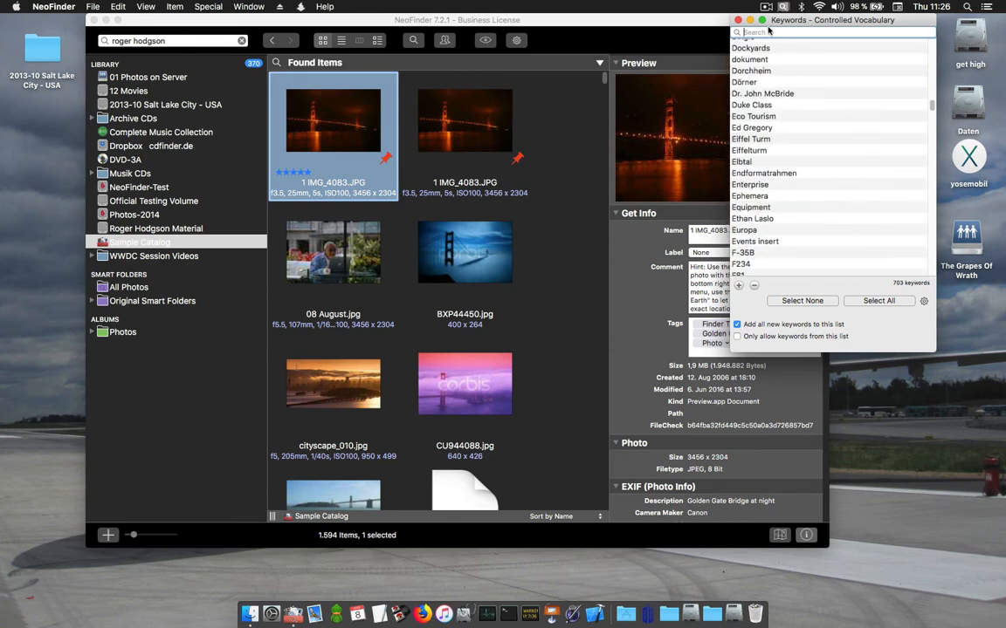
pyautogui.write('hms')
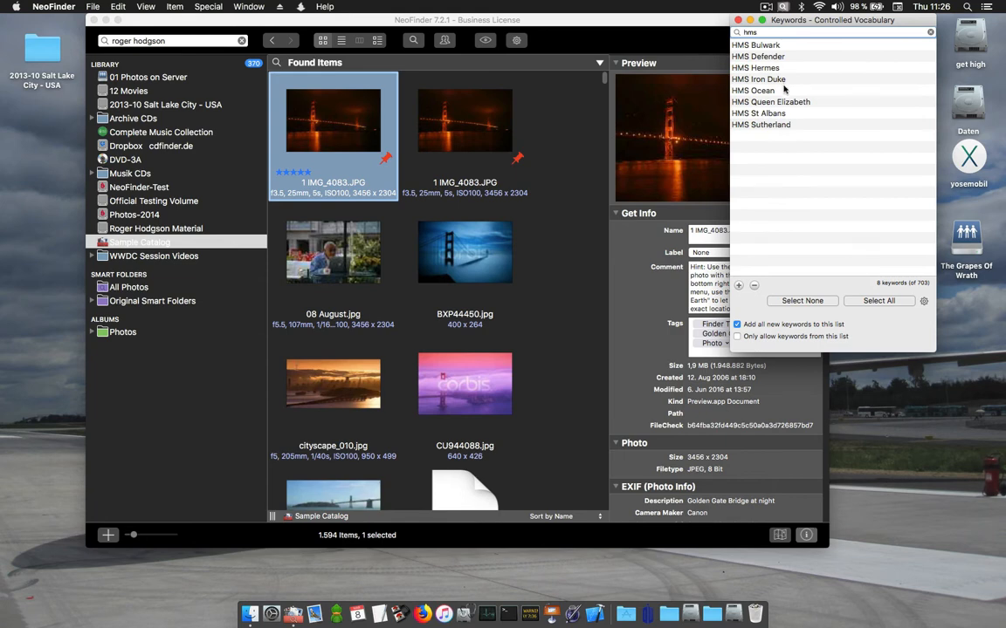
pyautogui.moveTo(769, 102)
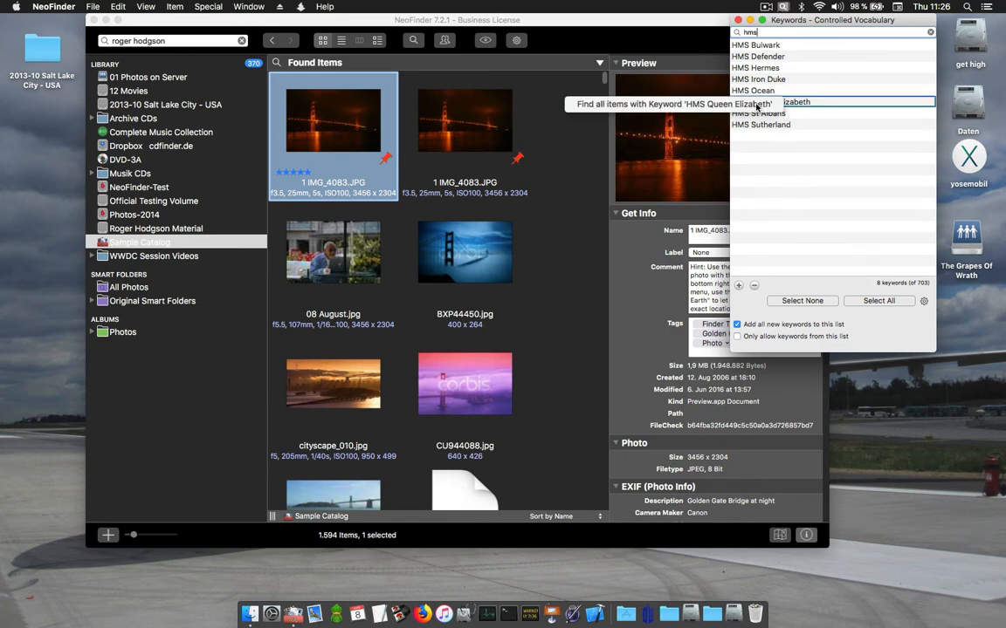
pyautogui.click(770, 101)
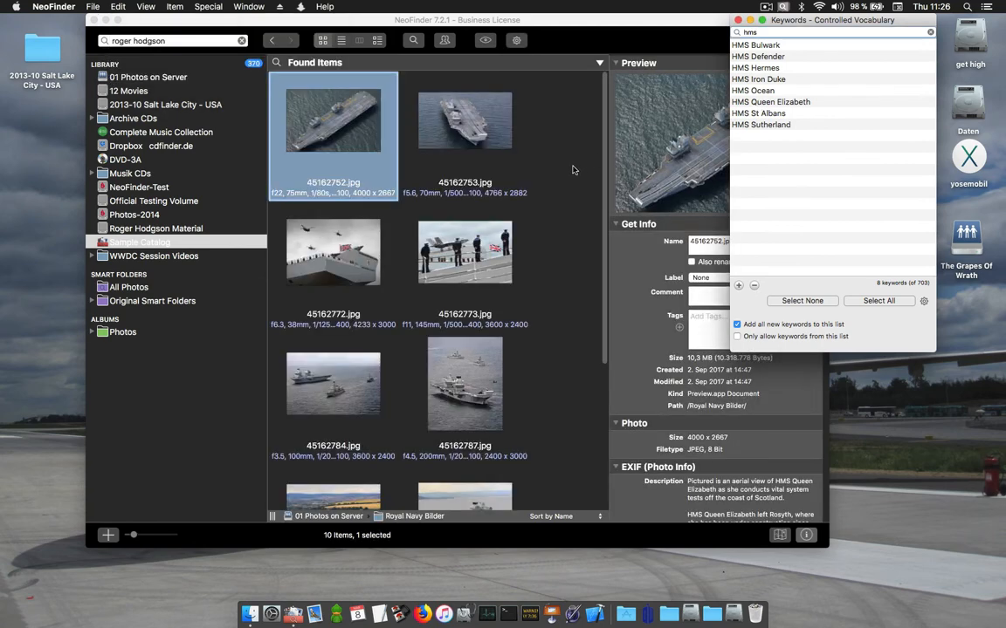
pyautogui.moveTo(537, 203)
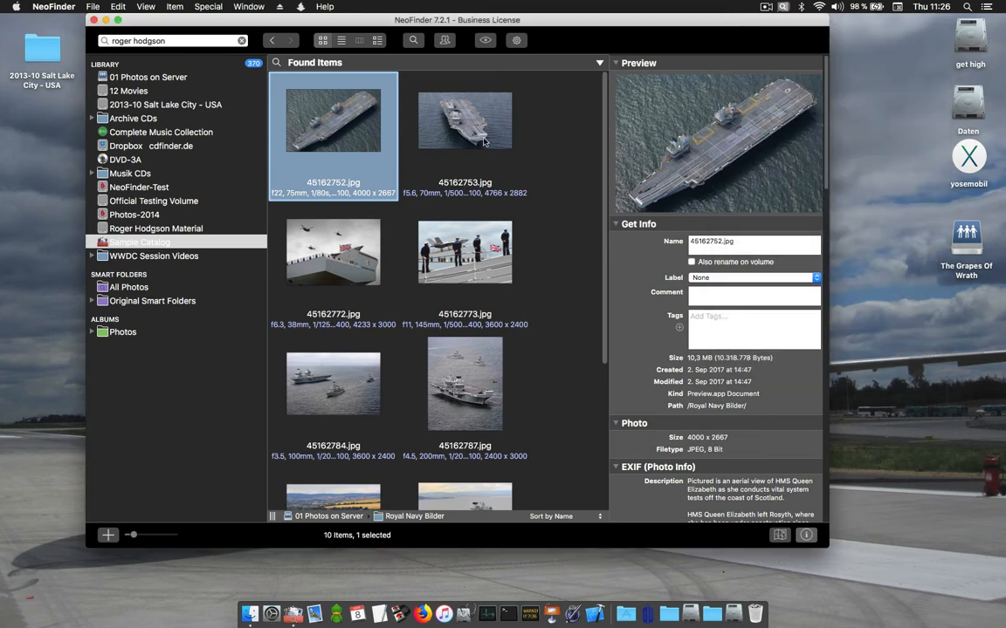
# - Search The Logical Song.mp3's Roger Hodgson tag and scroll the 1,475 found items
pyautogui.click(139, 242)
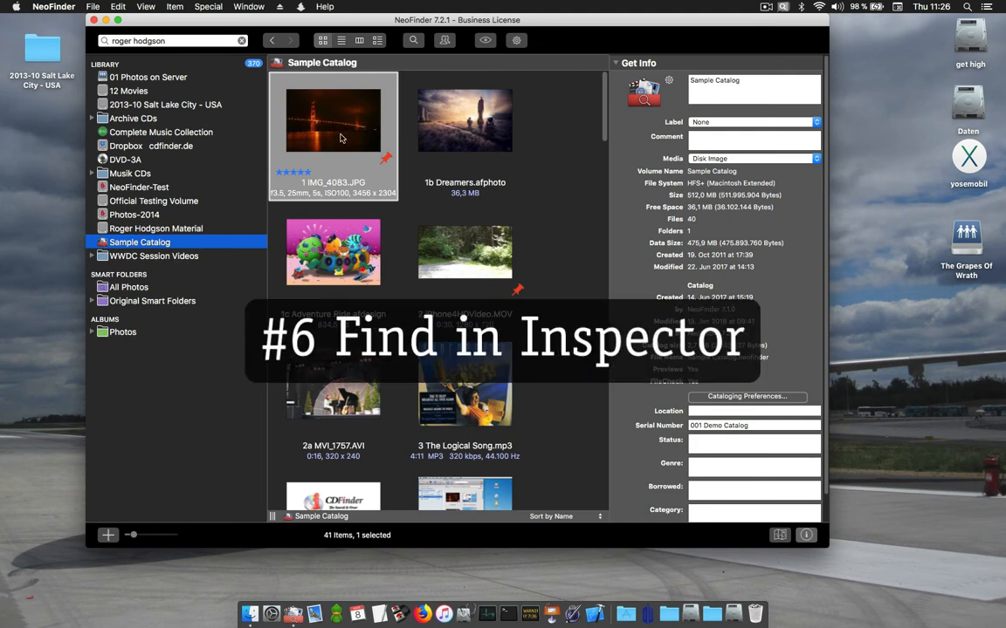
pyautogui.click(334, 120)
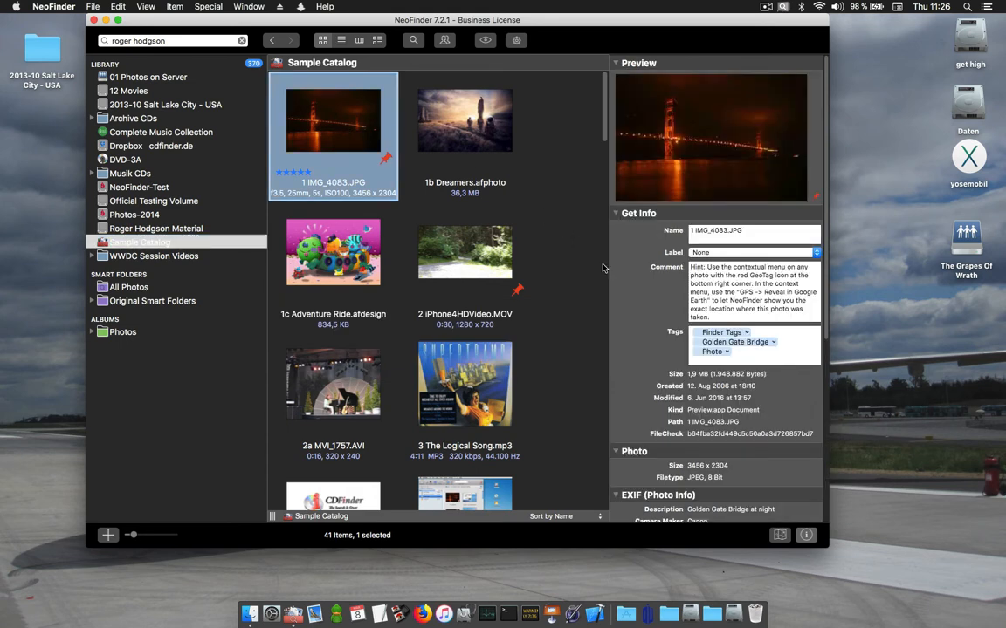
pyautogui.click(464, 384)
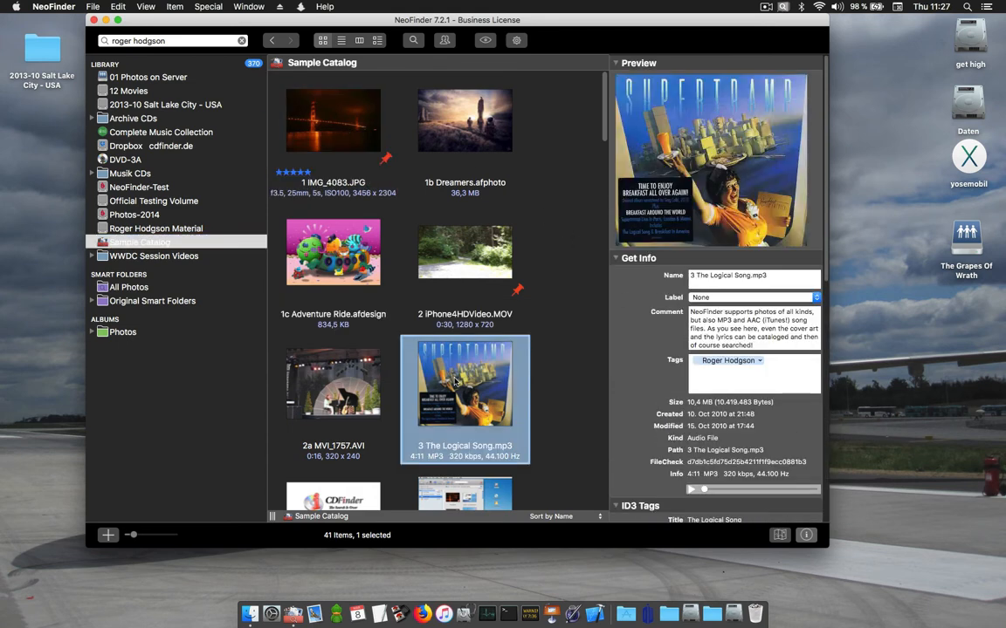
pyautogui.moveTo(741, 322)
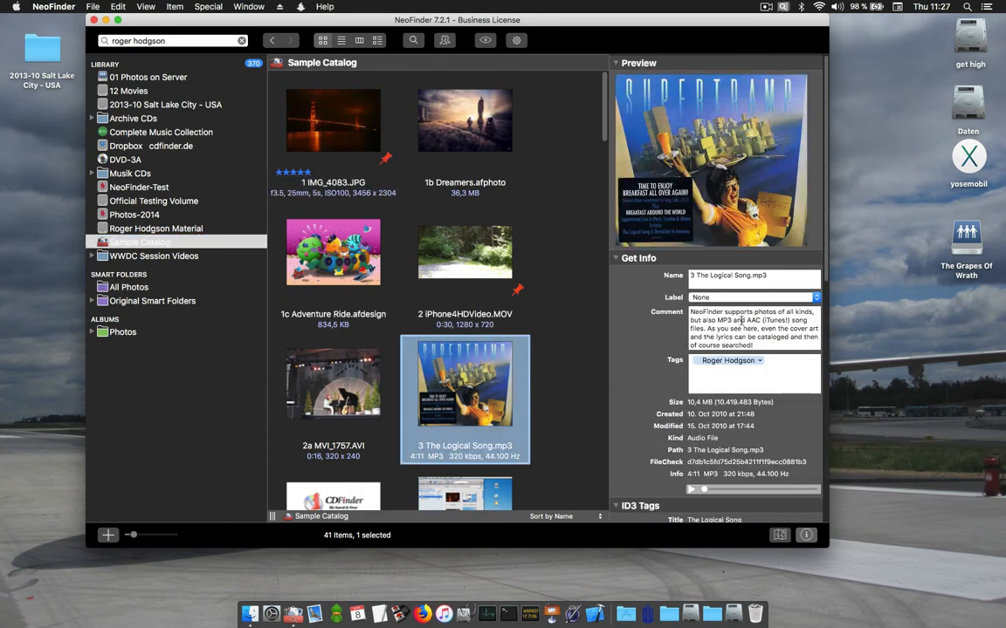
pyautogui.scroll(-3)
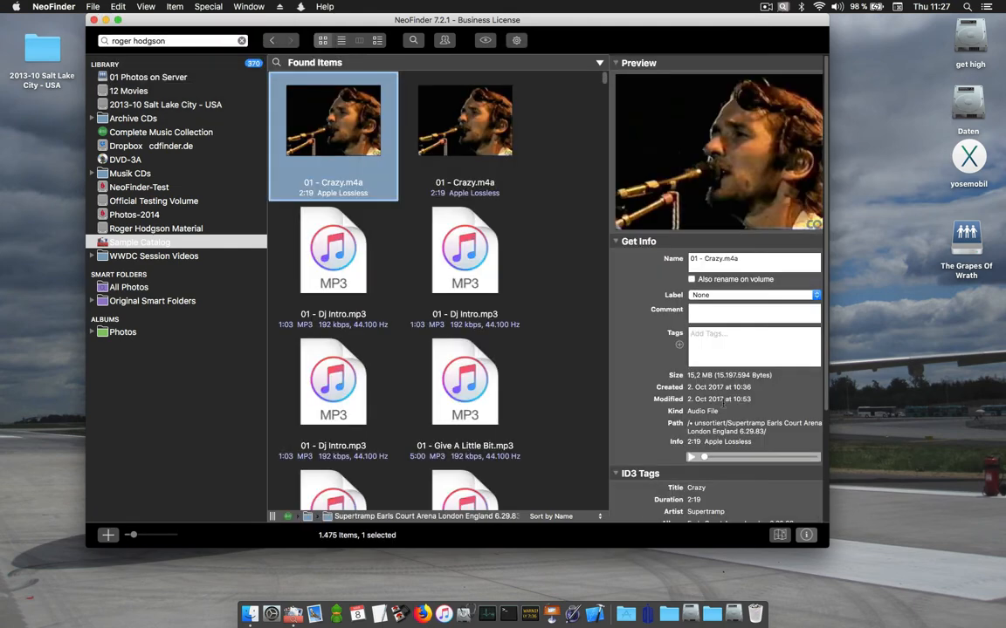
pyautogui.scroll(-3)
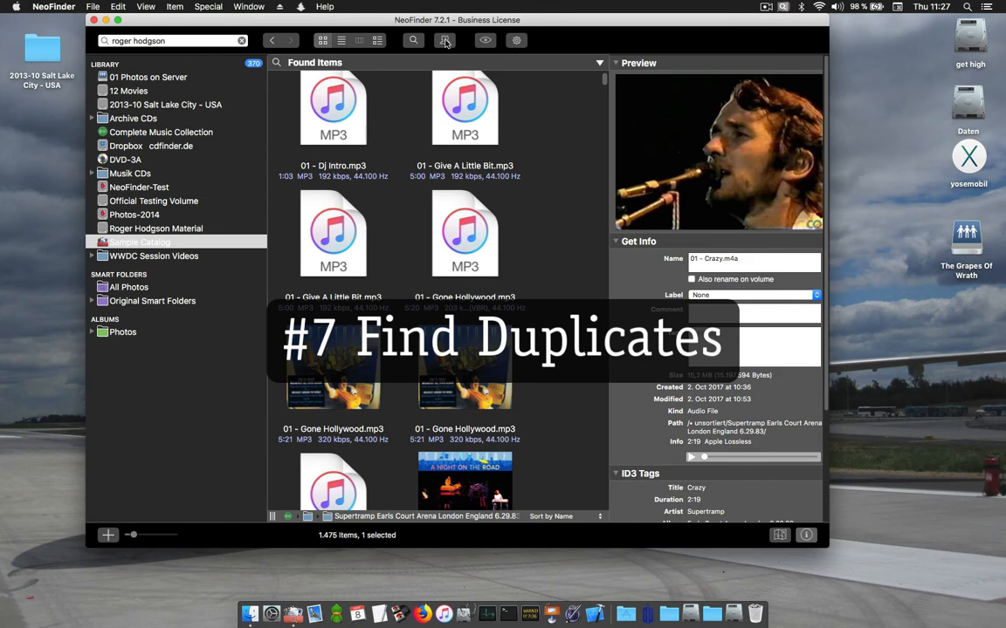
pyautogui.click(444, 40)
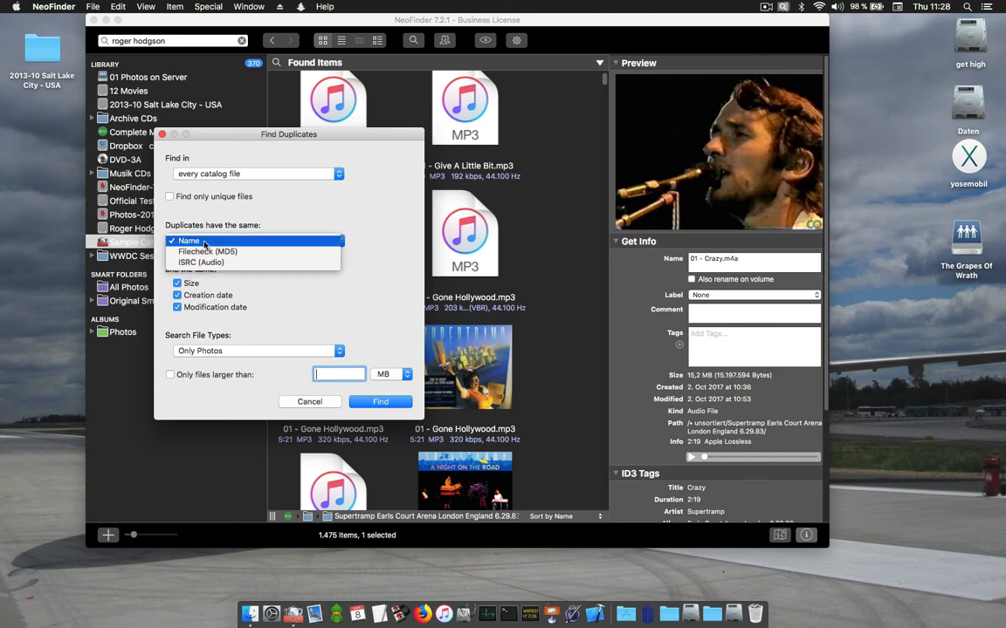
pyautogui.click(189, 240)
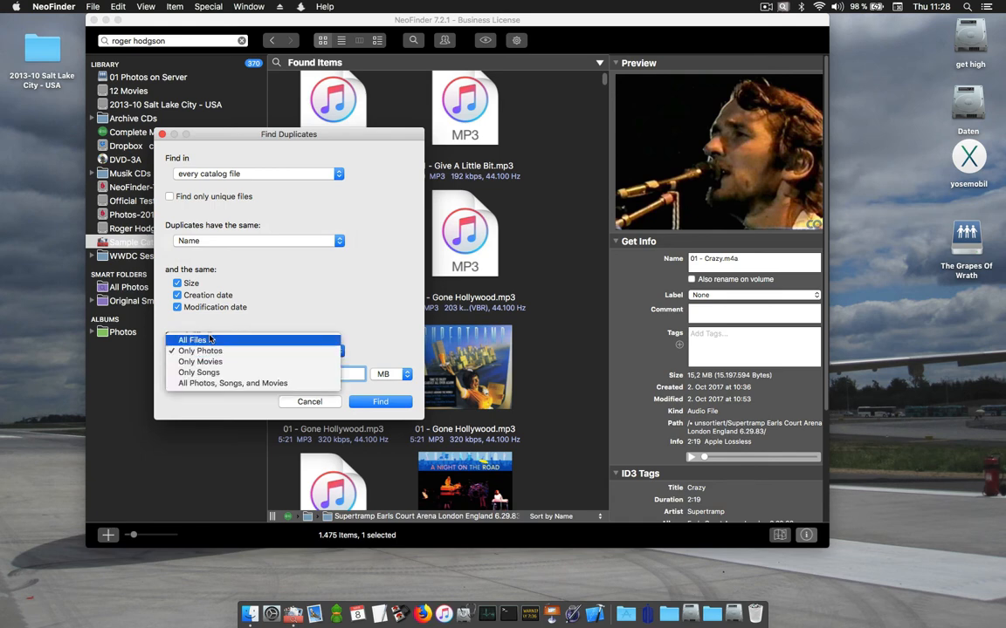
pyautogui.click(232, 383)
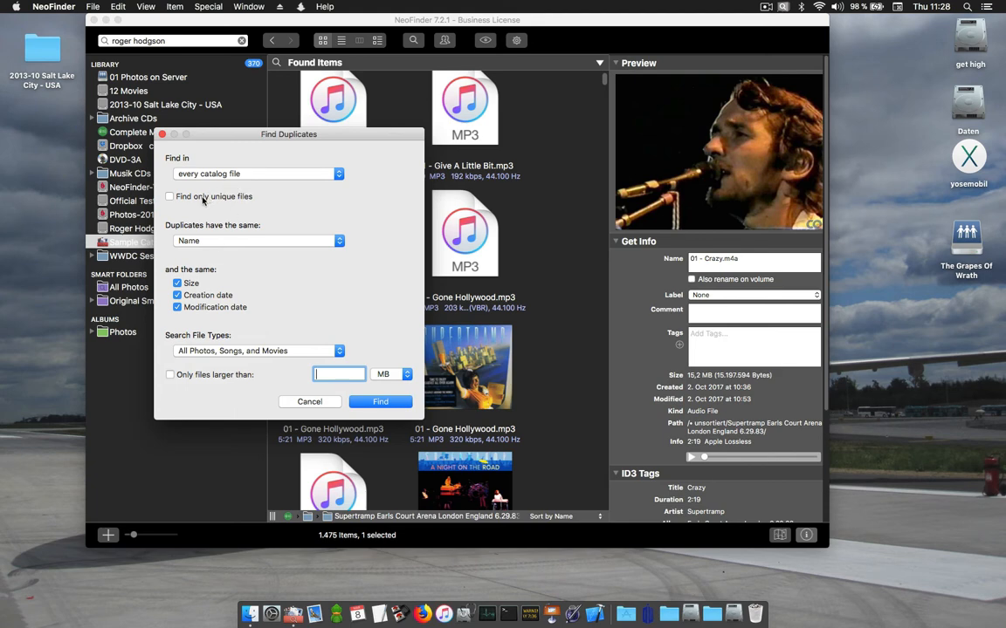
pyautogui.click(169, 197)
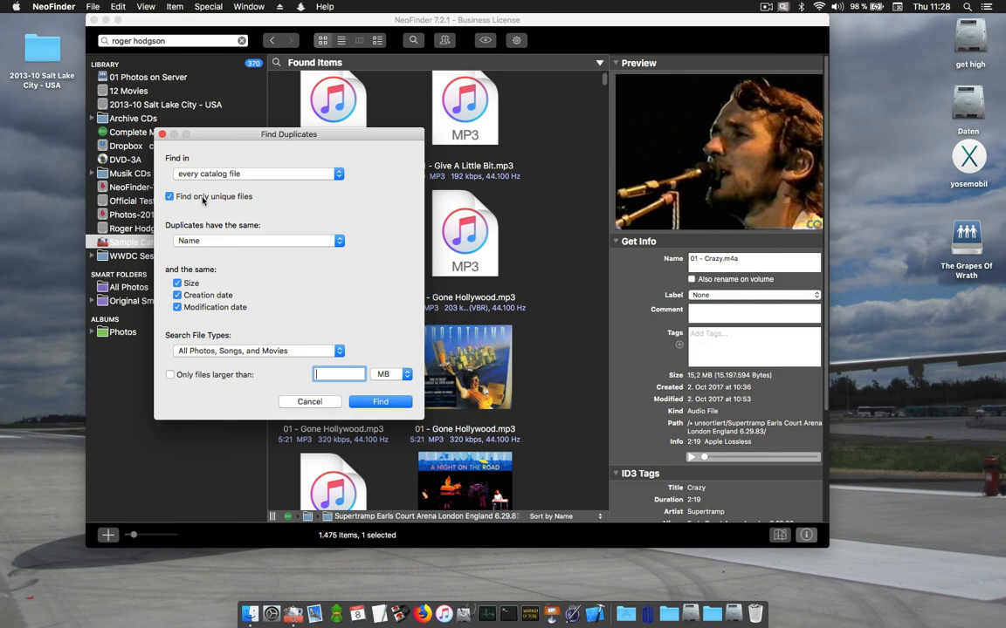
pyautogui.click(310, 402)
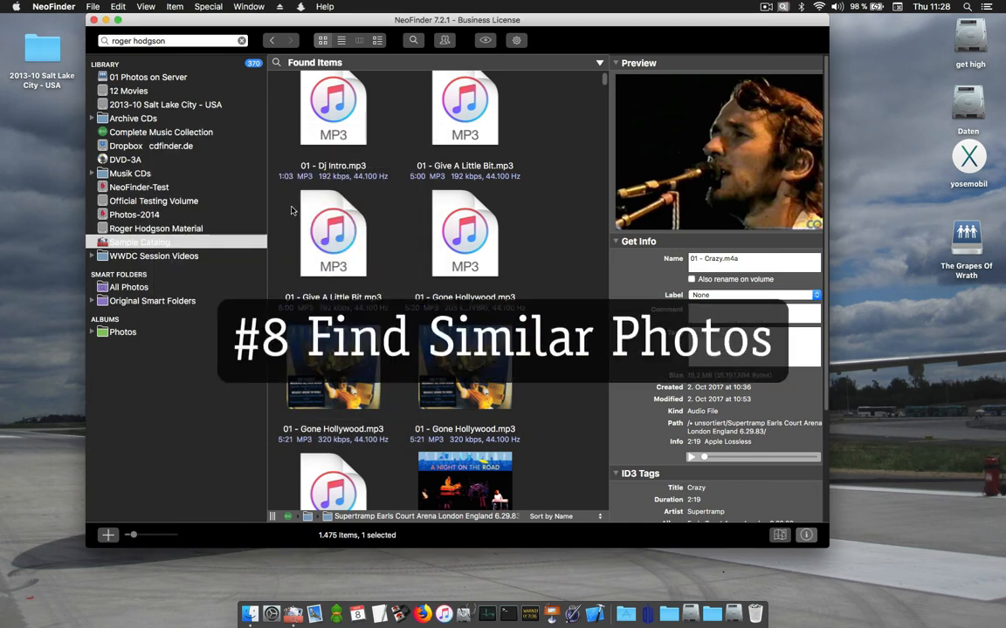
# - Run Find similar photos on IMG_4083.JPG in Sample Catalog, returning 7 items
pyautogui.click(139, 241)
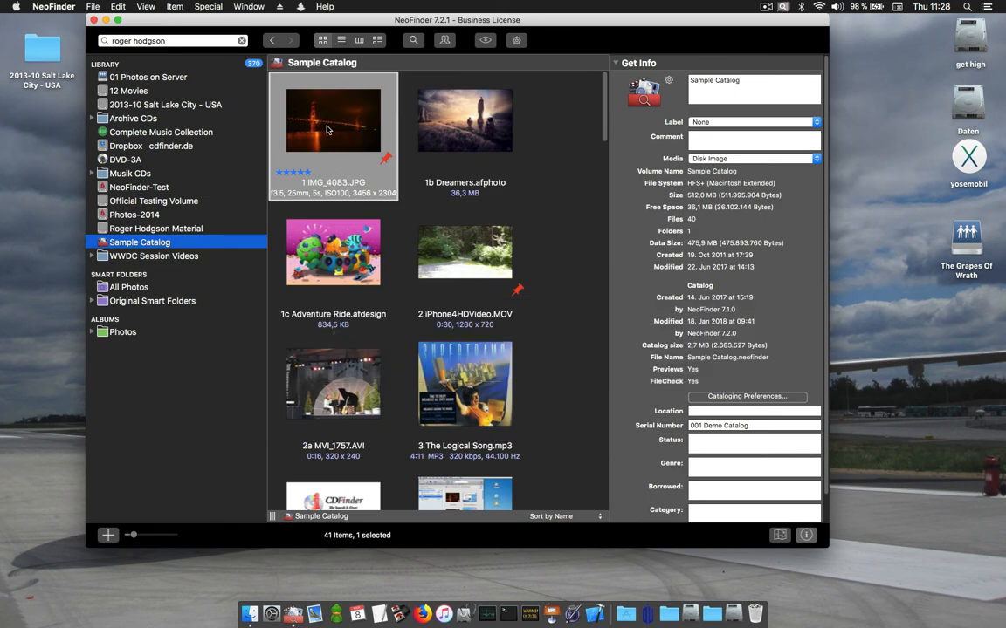
pyautogui.rightClick(332, 118)
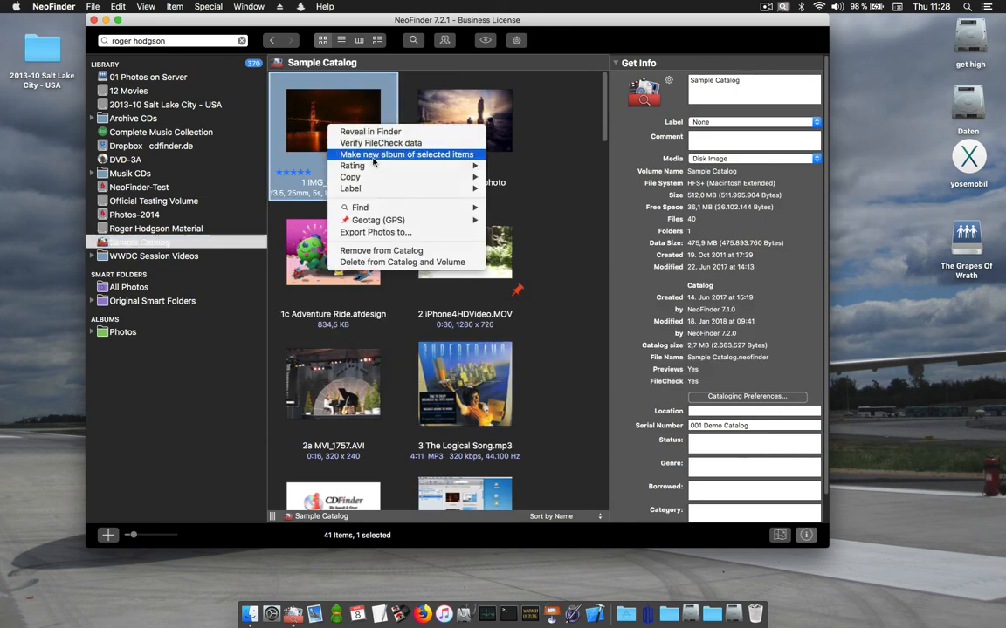
pyautogui.moveTo(360, 208)
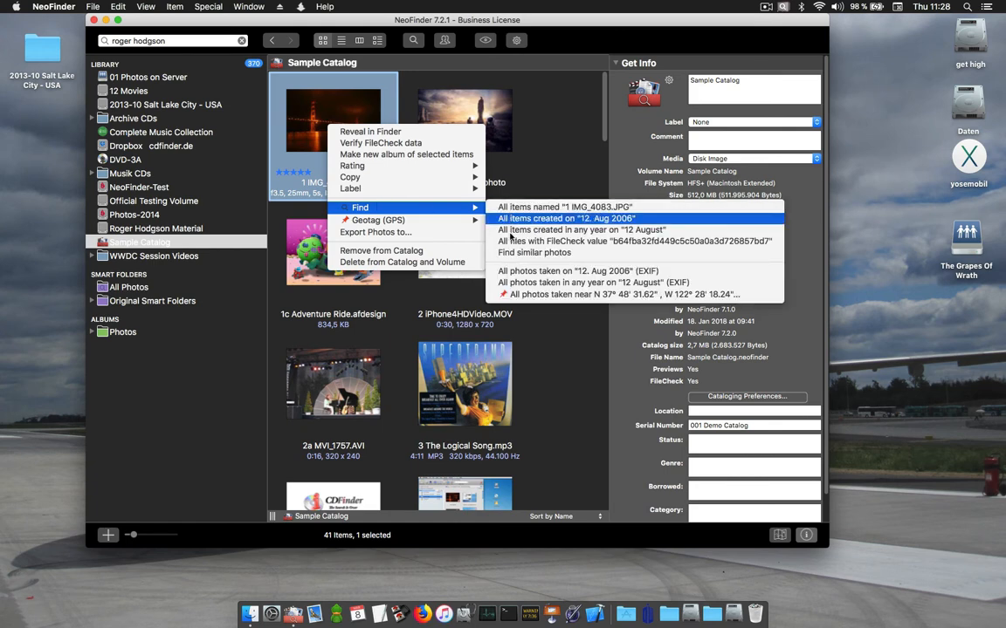
pyautogui.click(534, 253)
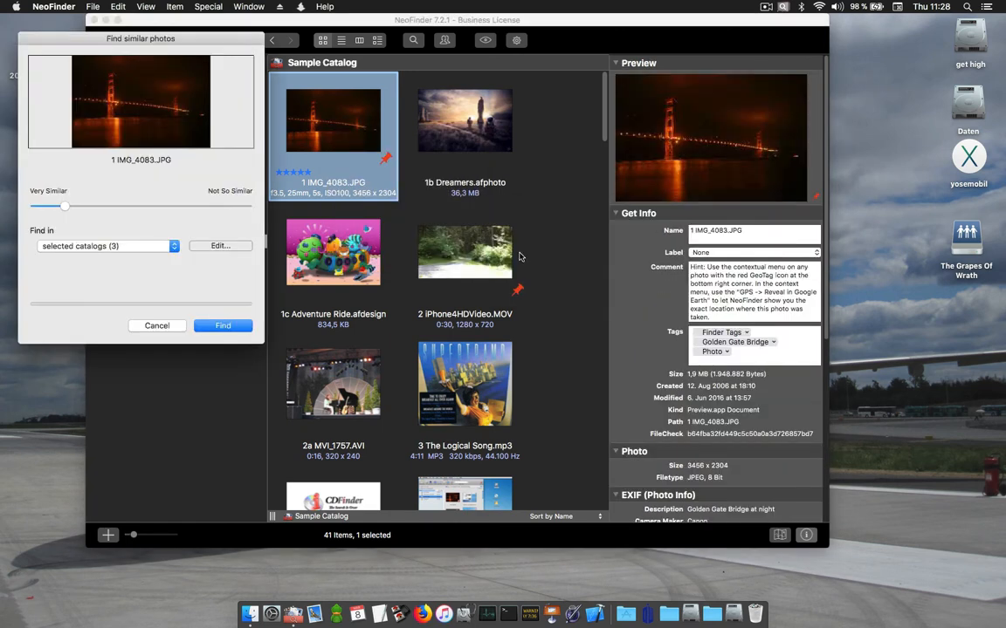
pyautogui.moveTo(202, 117)
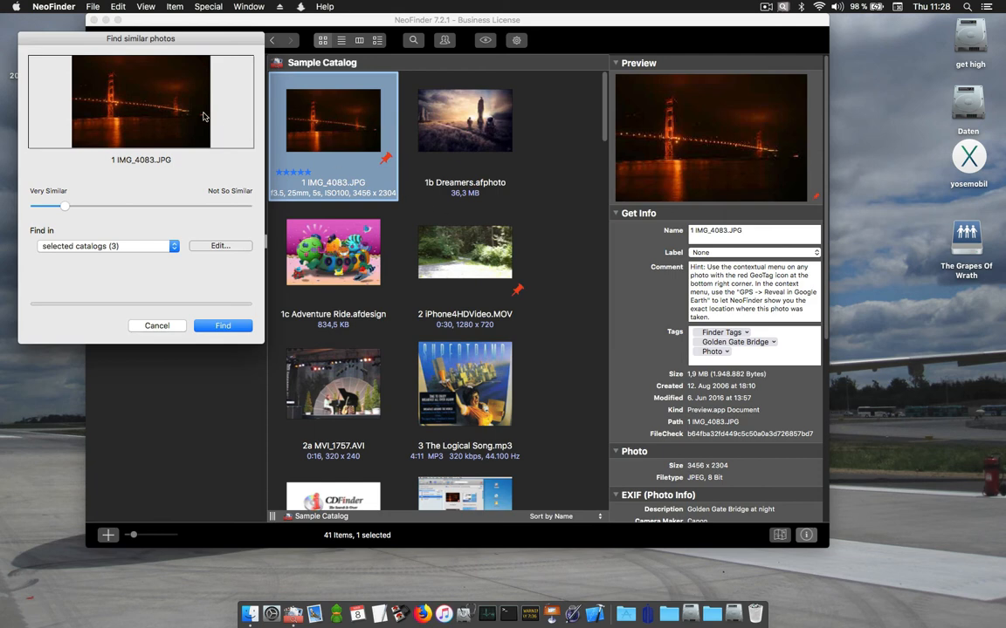
pyautogui.moveTo(154, 120)
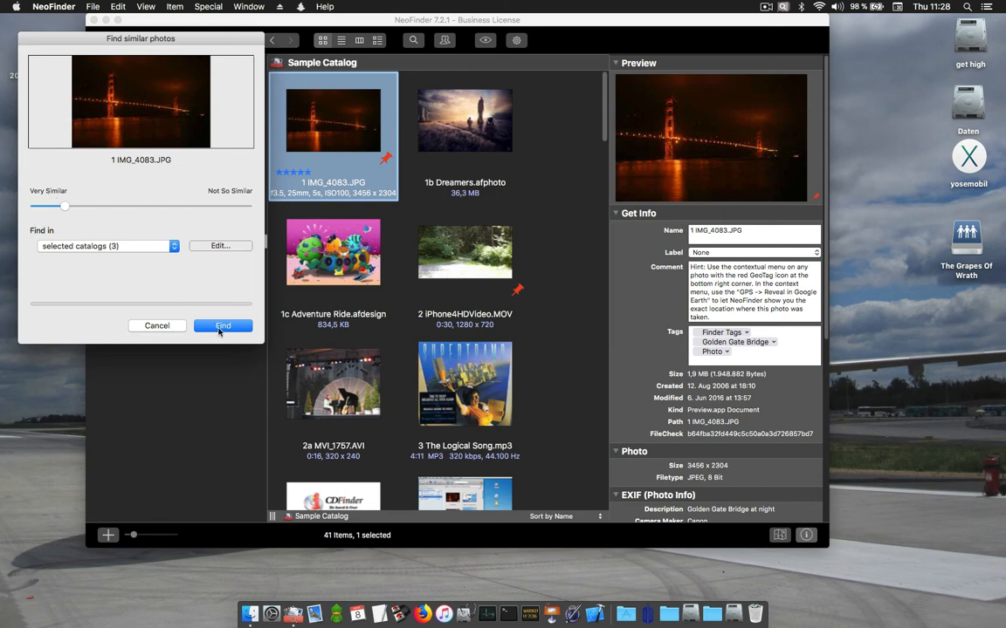
pyautogui.click(223, 325)
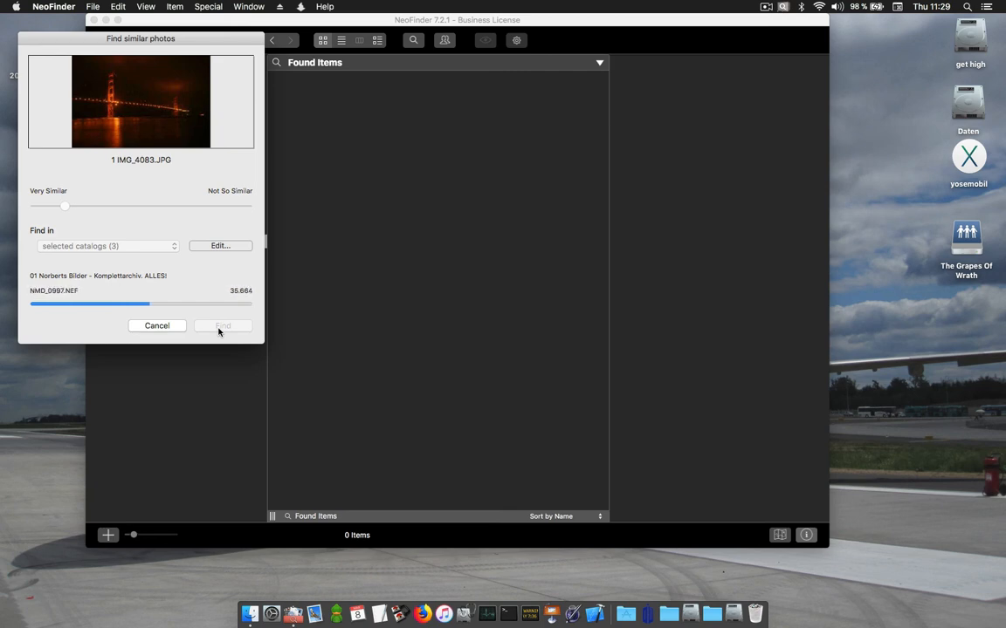
pyautogui.click(223, 325)
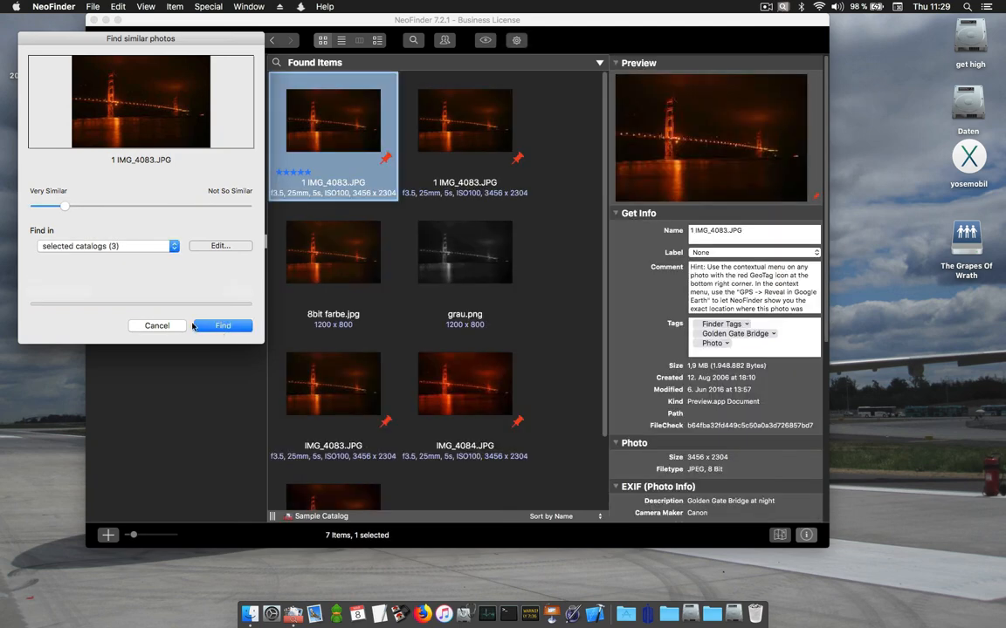
pyautogui.click(156, 325)
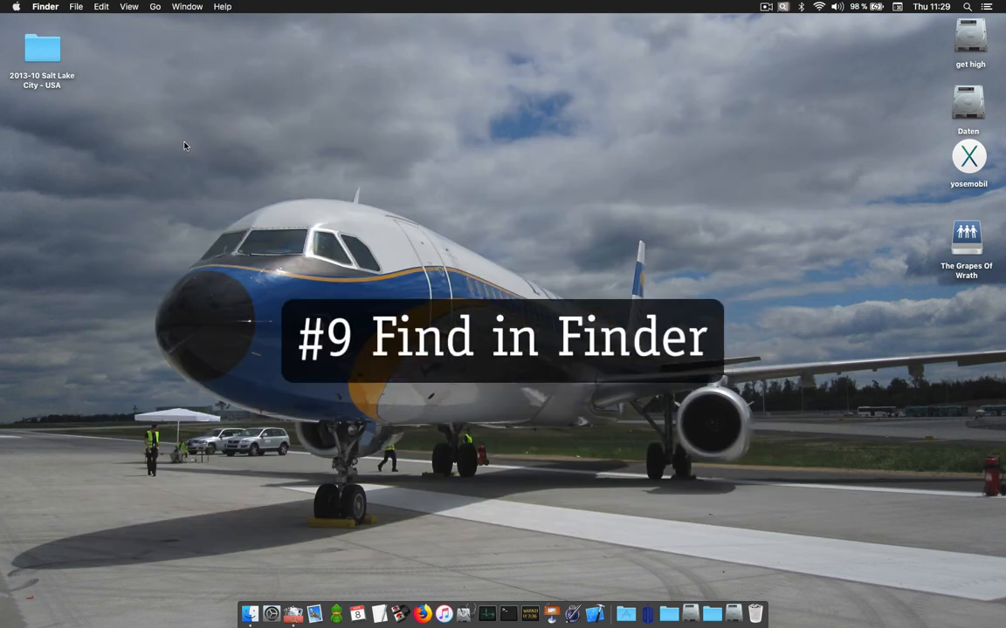
# - Open the 2013-10 Salt Lake City - USA folder and bring up IMG_4943.JPG's context menu
pyautogui.click(42, 49)
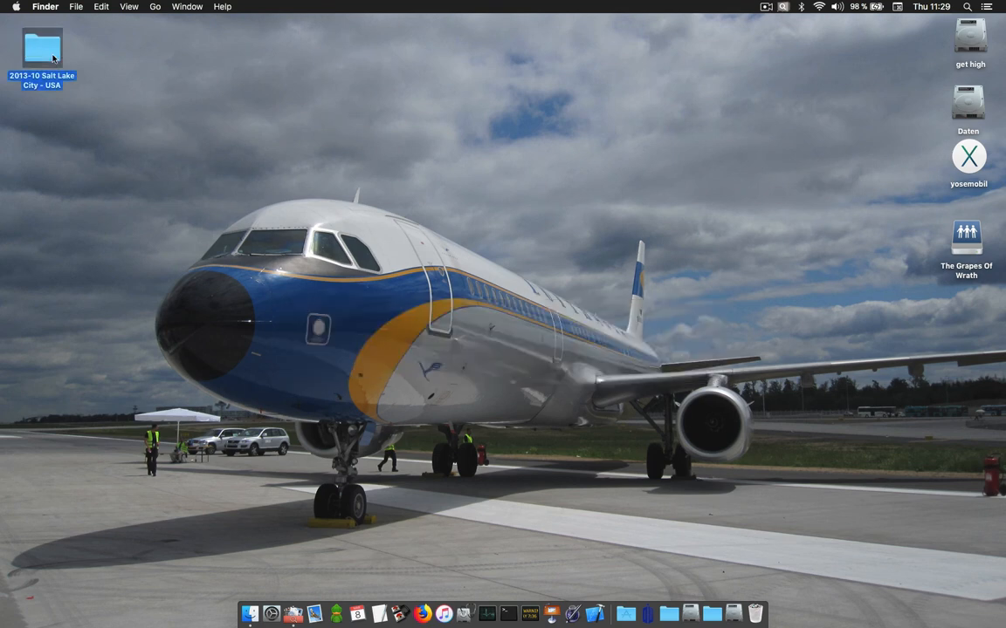
pyautogui.doubleClick(42, 48)
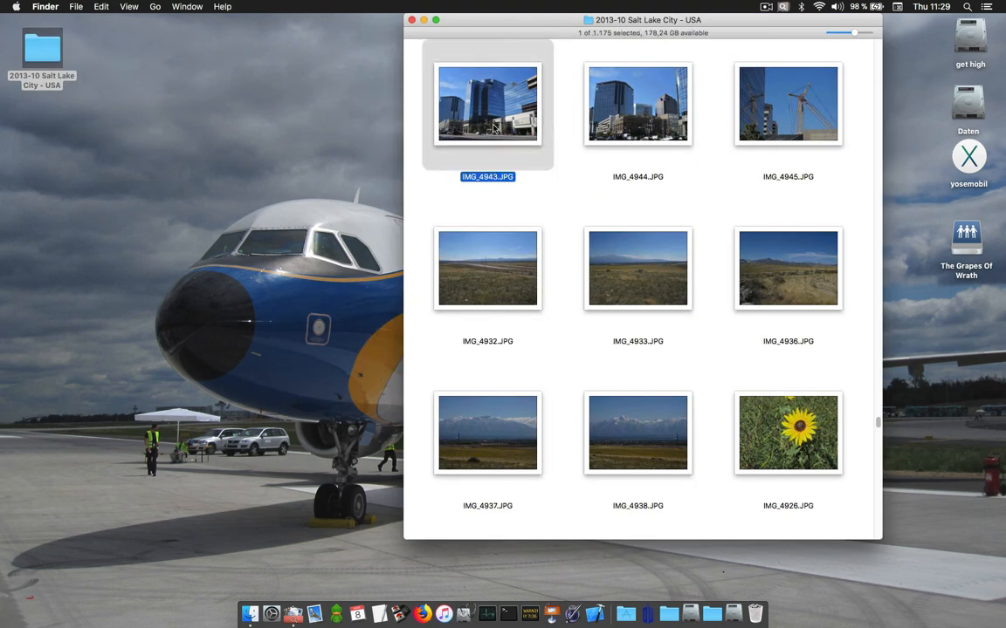
pyautogui.rightClick(488, 104)
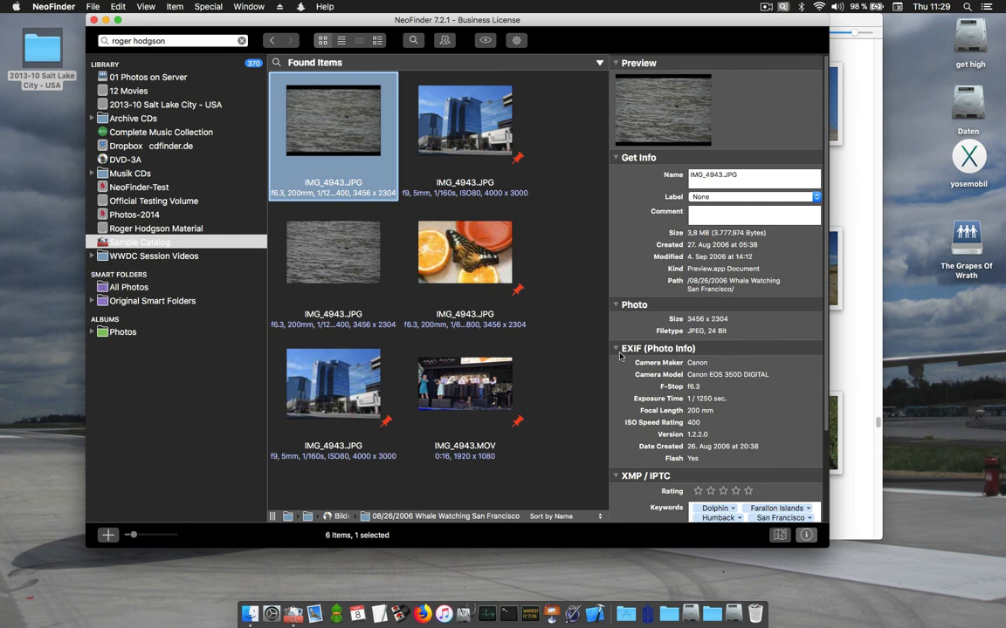
pyautogui.moveTo(555, 324)
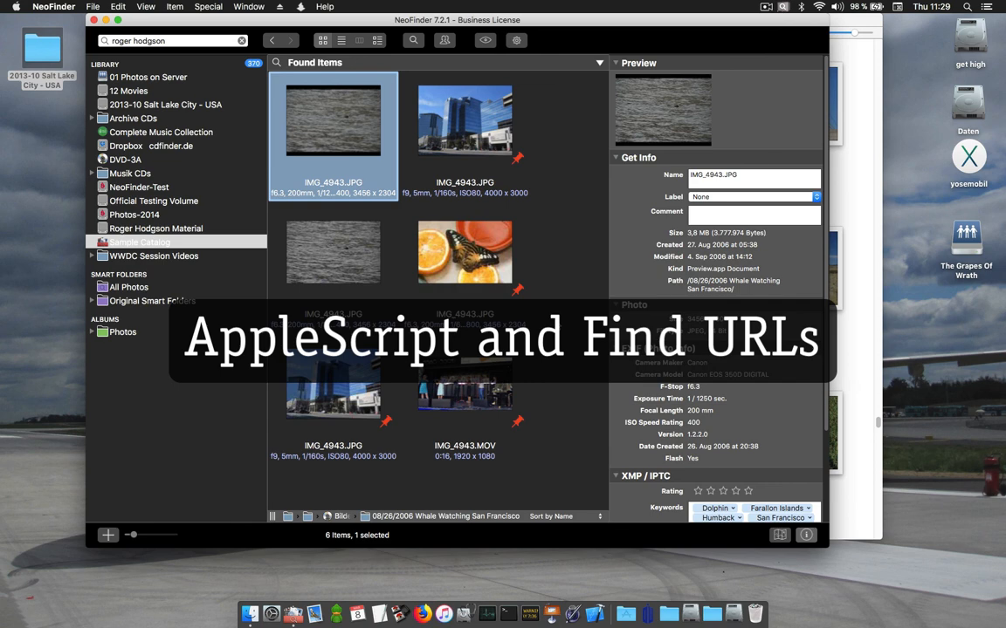
# - Leave the six IMG_4943 matches and show the Sample Catalog's 41 items
pyautogui.click(140, 242)
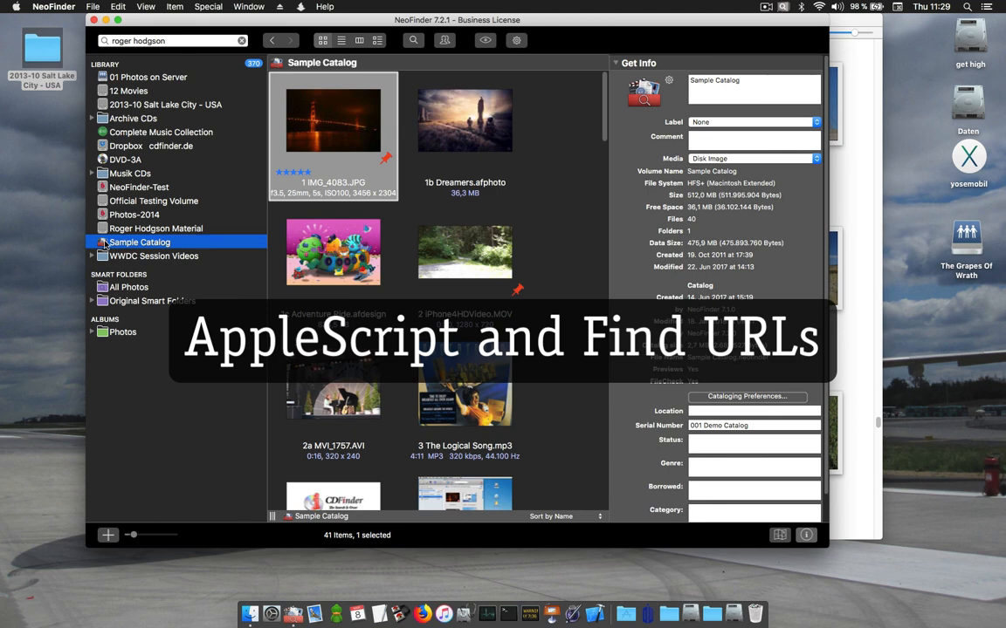